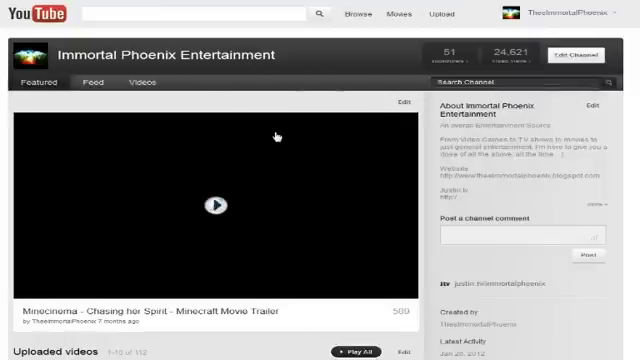
Scroll through the channel's Featured page and click the featured video area.
scroll("down", 3)
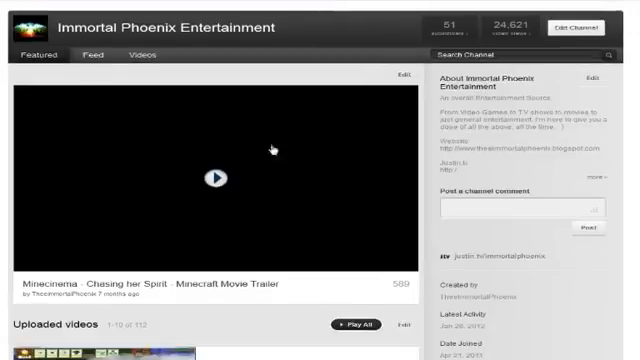
mouse_move(281, 211)
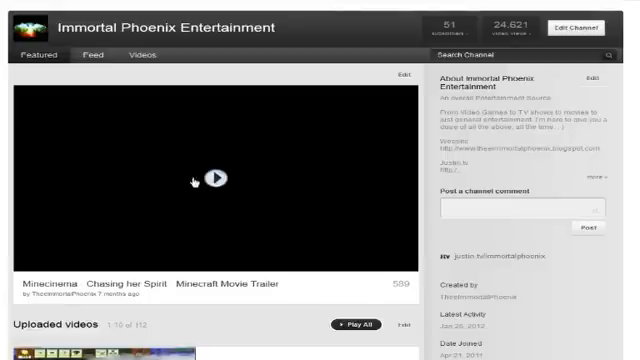
mouse_move(190, 205)
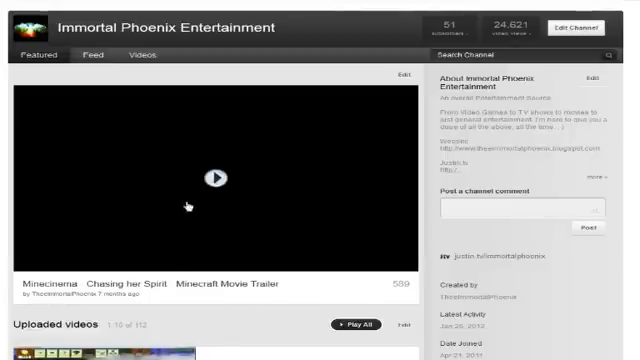
scroll("down", 3)
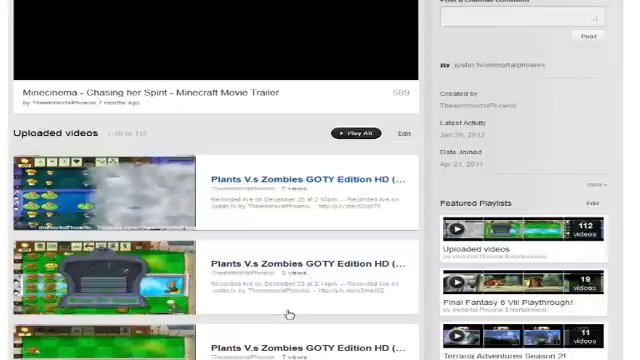
scroll("up", 3)
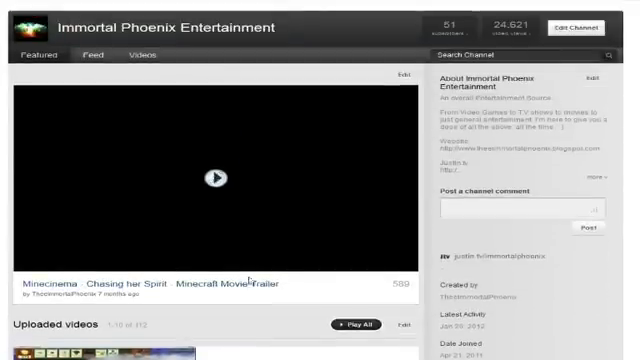
left_click(214, 178)
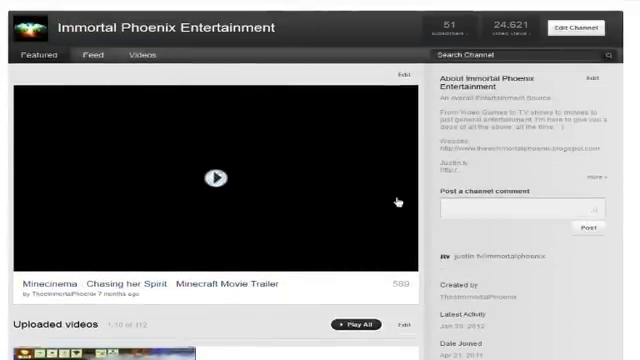
left_click(213, 178)
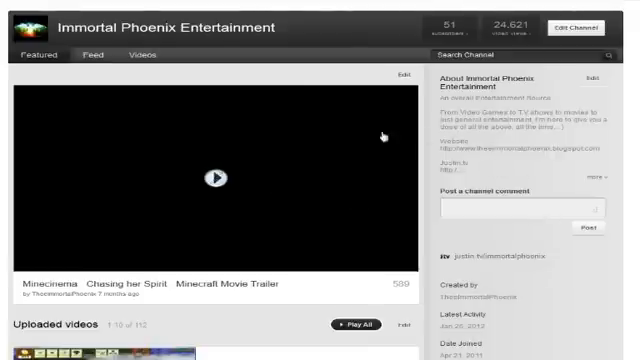
left_click(215, 178)
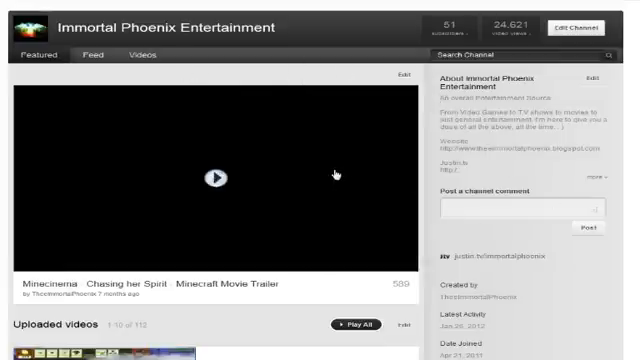
scroll("down", 3)
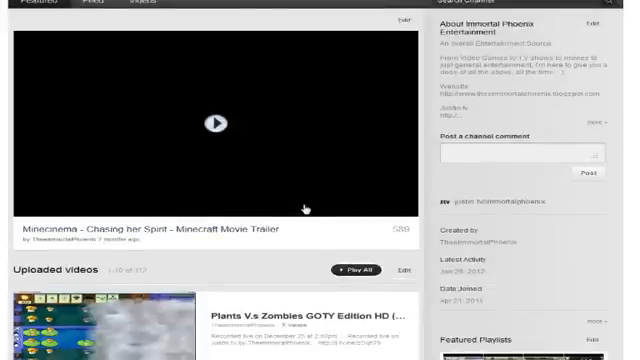
scroll("down", 3)
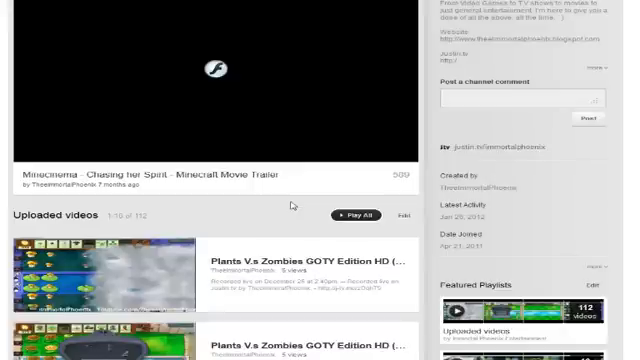
scroll("down", 3)
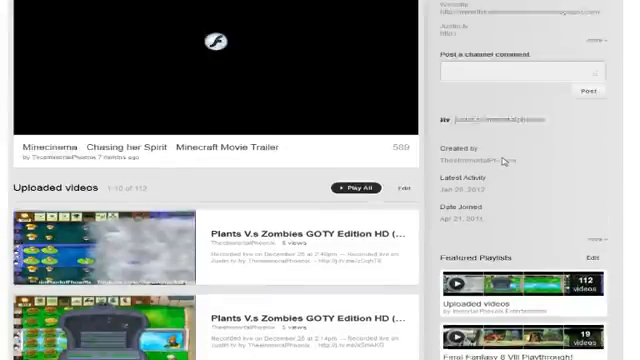
scroll("up", 3)
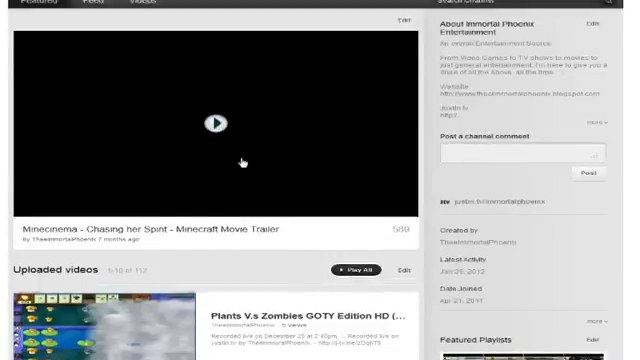
scroll("up", 3)
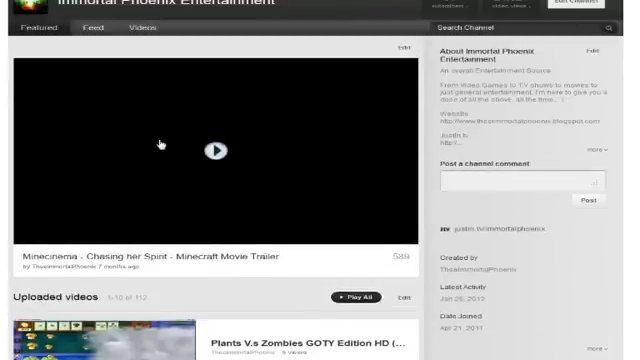
Keep 'Minecinema - Chasing her Spirit' as the featured video and apply the setting.
left_click(212, 150)
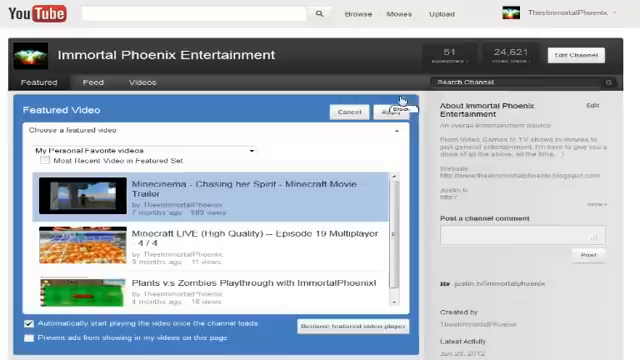
left_click(383, 112)
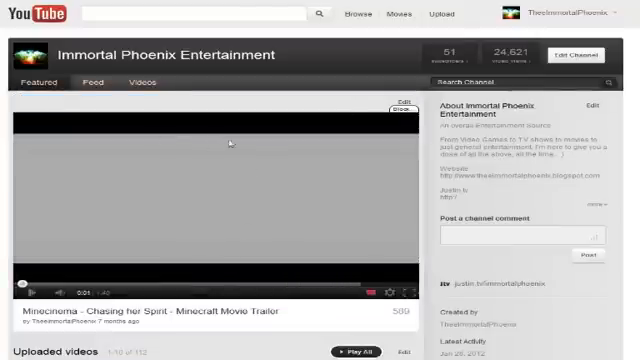
scroll("down", 3)
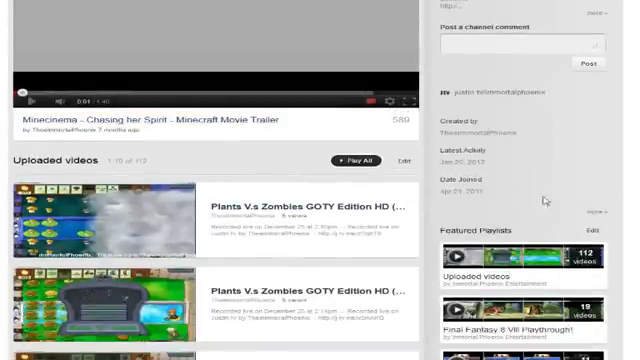
scroll("up", 3)
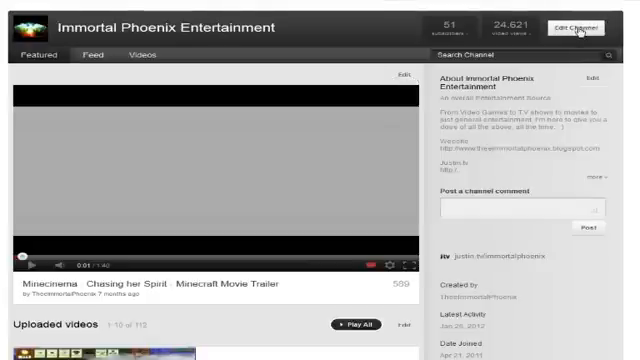
Pick the Creator layout under Edit Channel's Featured Tab, showing trailer plus Featured Playlists.
left_click(565, 25)
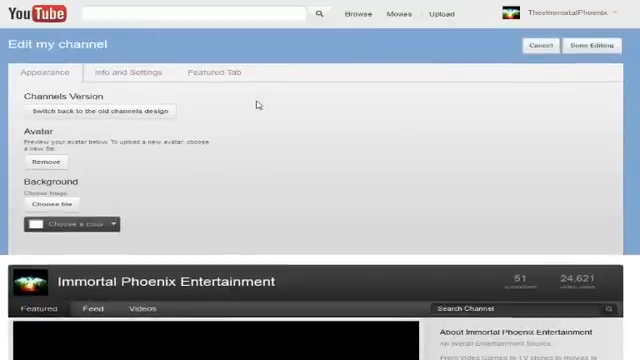
left_click(209, 72)
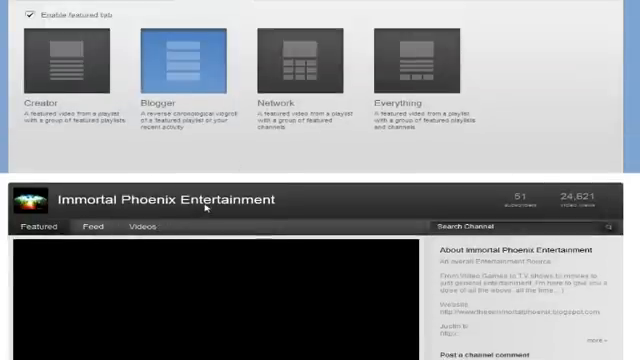
scroll("up", 3)
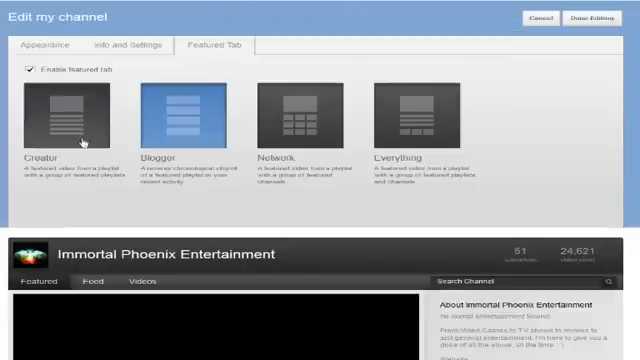
left_click(70, 112)
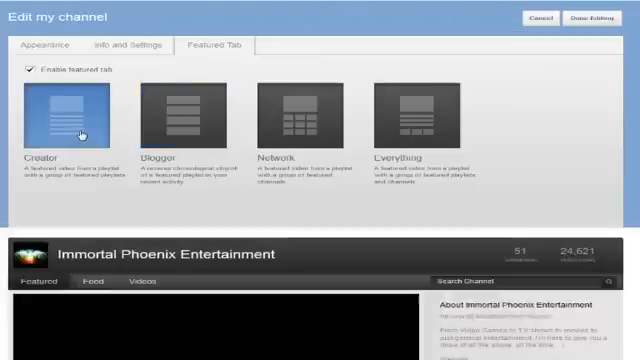
scroll("down", 3)
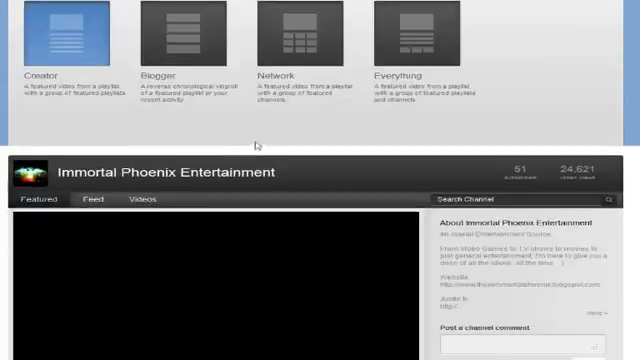
scroll("up", 3)
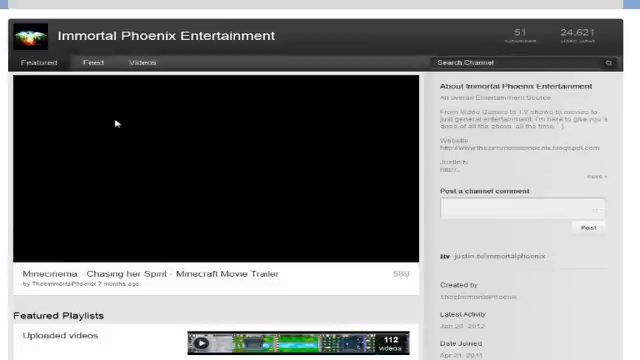
scroll("down", 3)
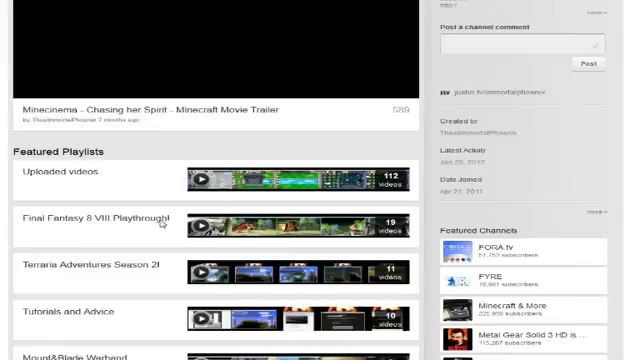
mouse_move(198, 165)
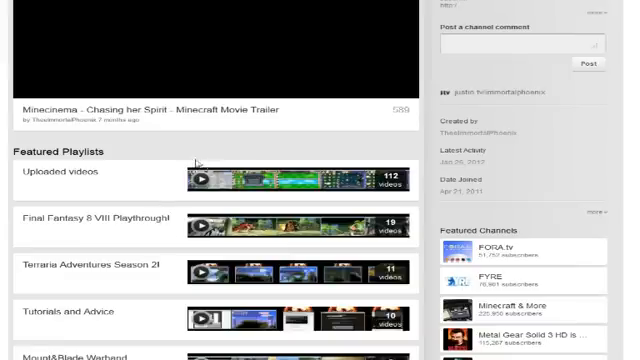
scroll("down", 3)
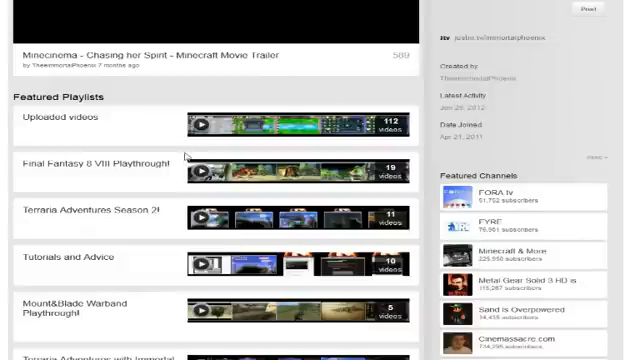
scroll("down", 3)
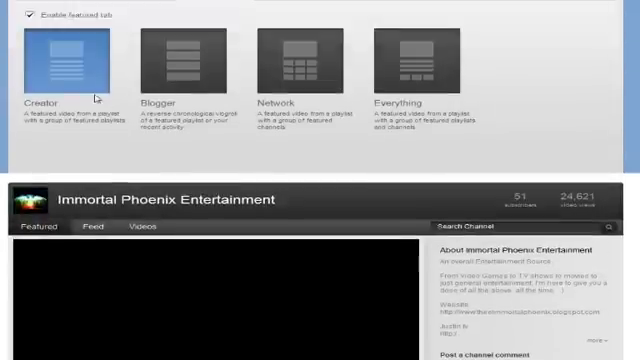
scroll("down", 3)
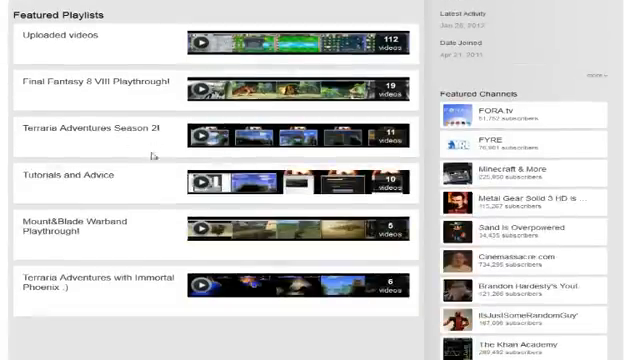
scroll("up", 3)
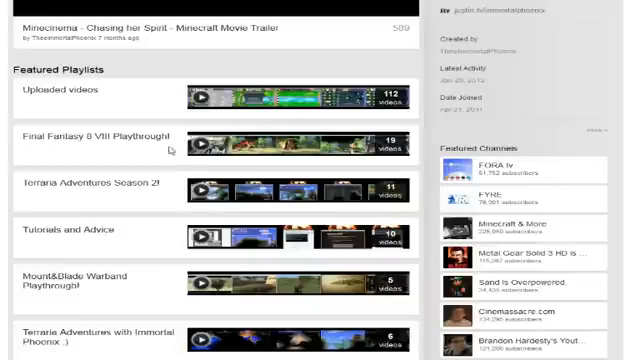
scroll("down", 3)
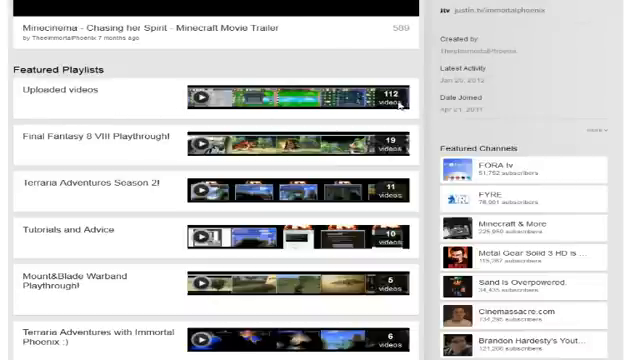
scroll("down", 3)
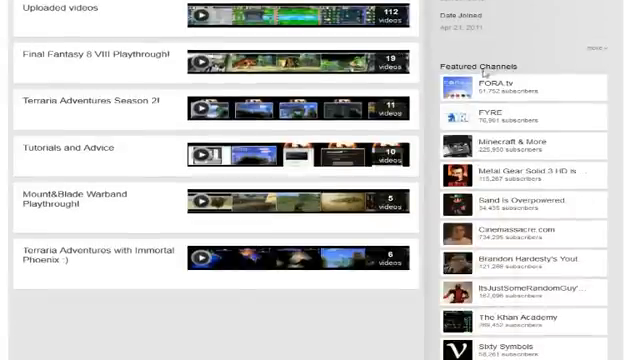
scroll("up", 3)
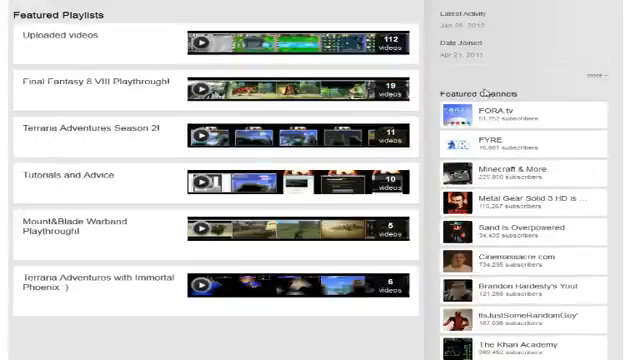
scroll("up", 3)
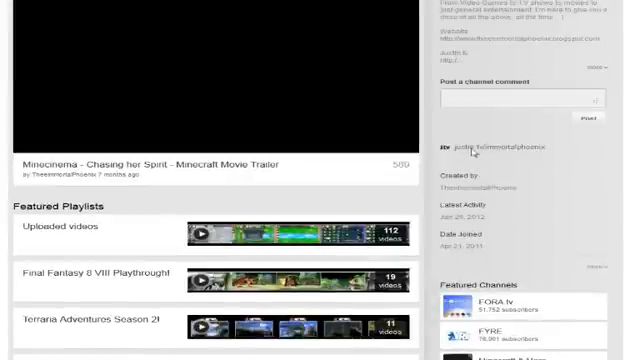
scroll("up", 3)
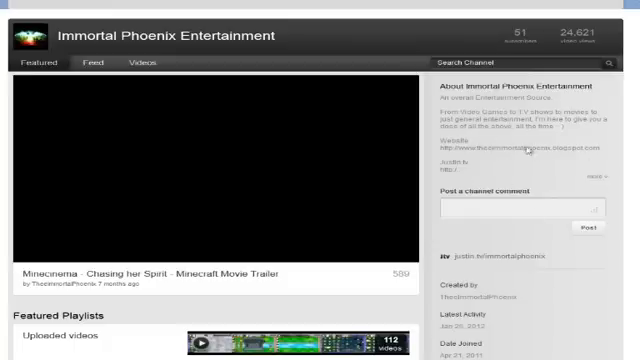
scroll("down", 3)
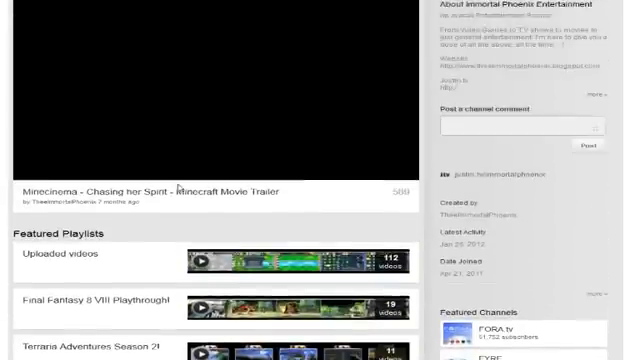
scroll("down", 3)
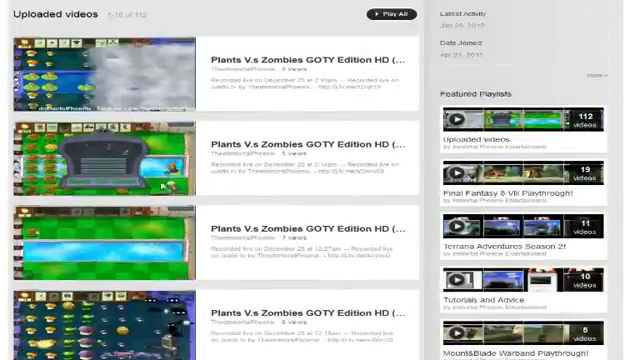
Scroll the channel page to review the Uploaded videos list under the Blogger layout.
scroll("up", 3)
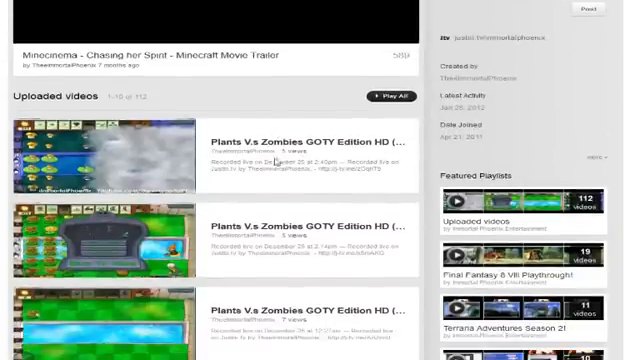
scroll("up", 3)
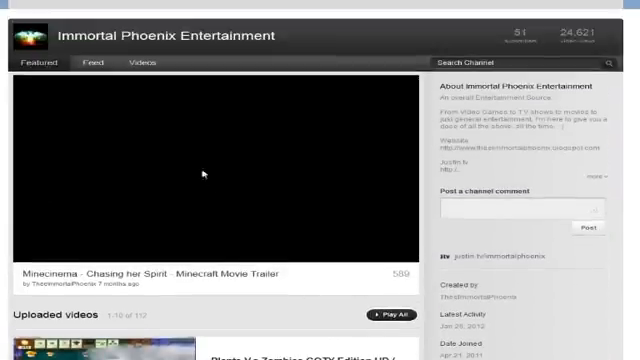
scroll("down", 3)
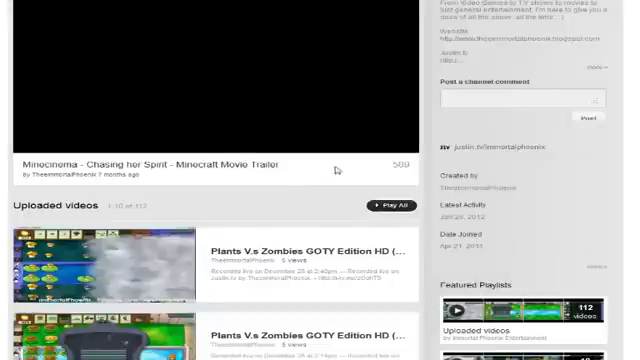
scroll("down", 3)
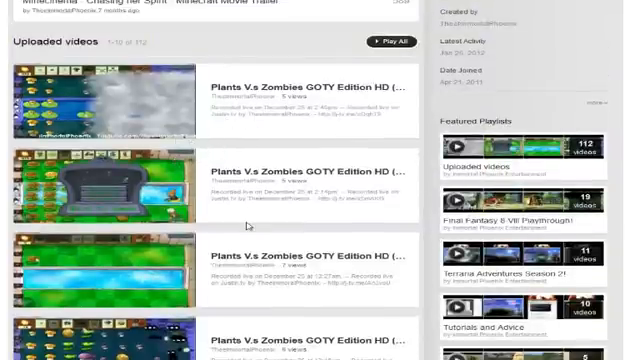
scroll("down", 3)
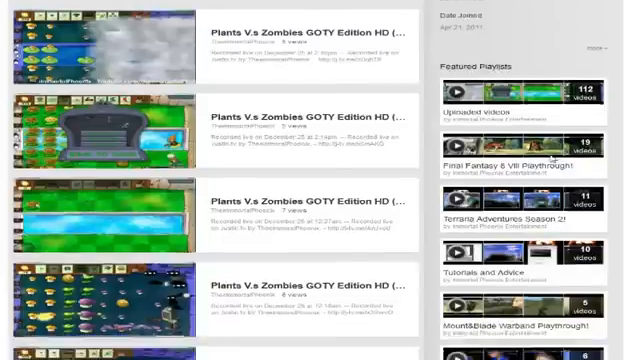
scroll("down", 3)
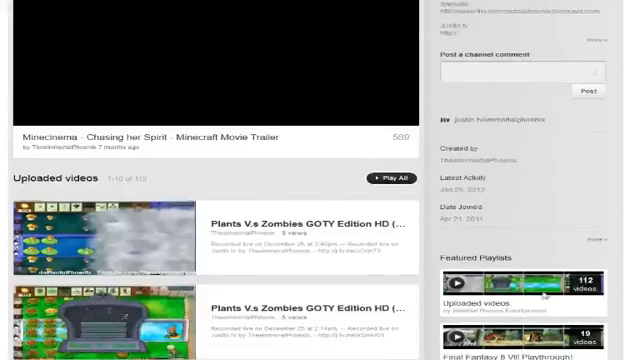
scroll("down", 3)
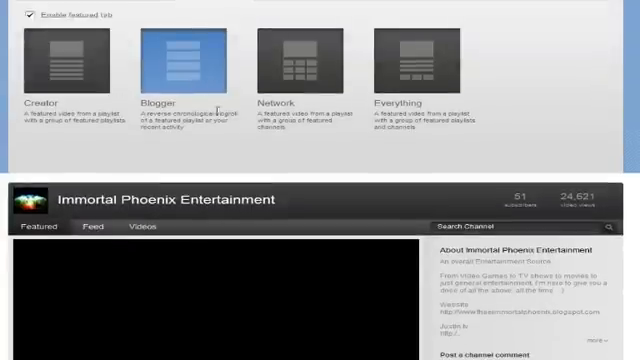
Scroll the Featured page to view the Network layout's Featured Channels grid.
scroll("down", 3)
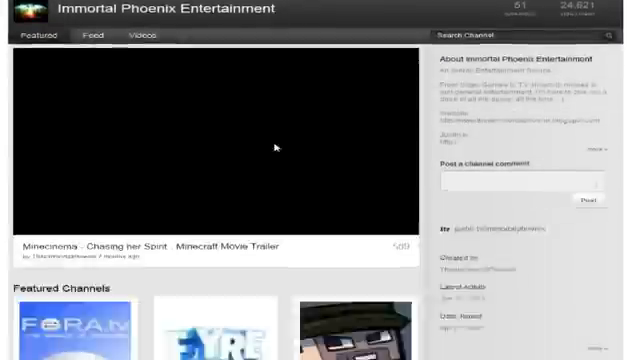
scroll("down", 3)
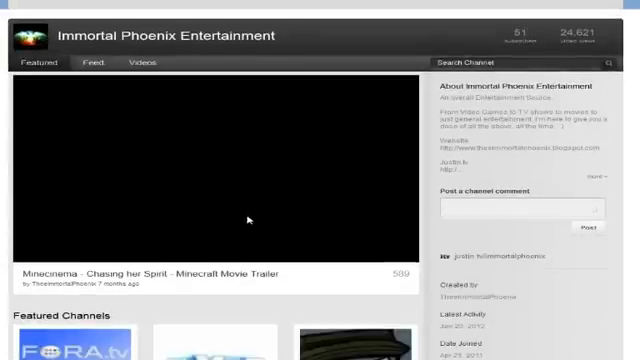
scroll("down", 3)
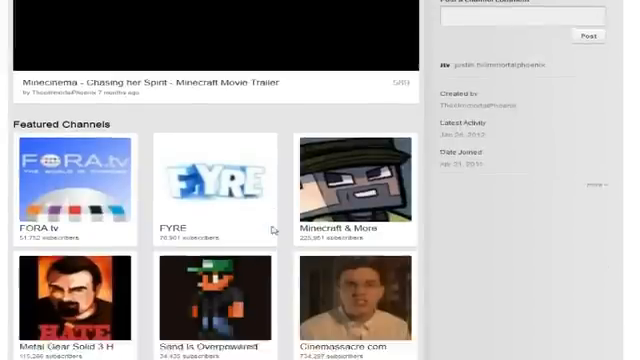
scroll("down", 3)
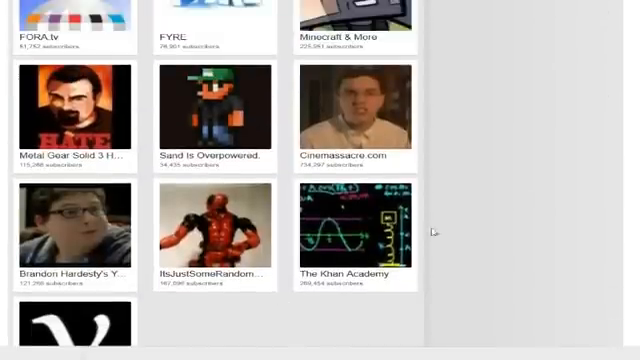
scroll("up", 3)
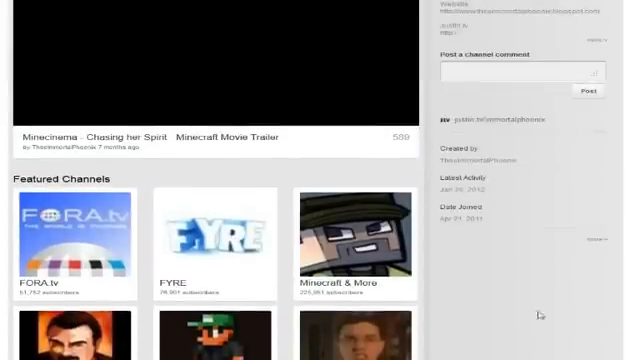
scroll("up", 3)
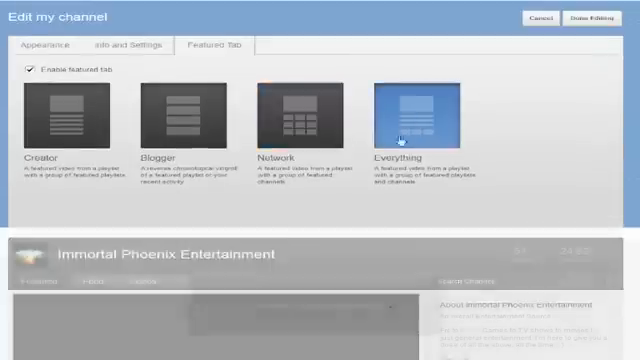
Scroll past the Everything layout's featured playlists, then choose the Blogger layout.
scroll("down", 3)
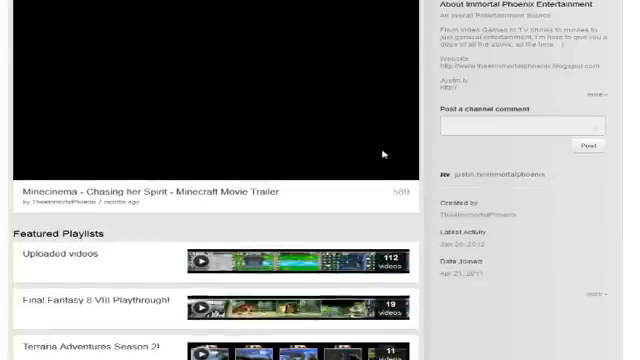
scroll("down", 3)
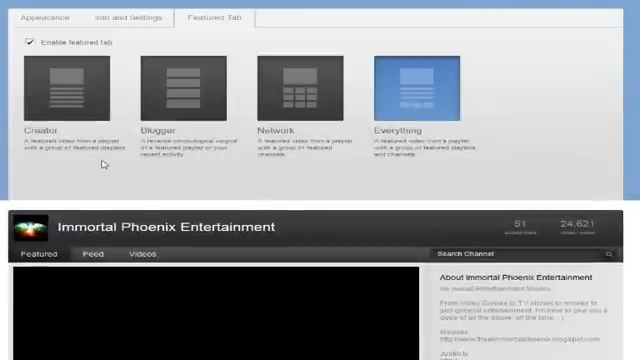
scroll("down", 3)
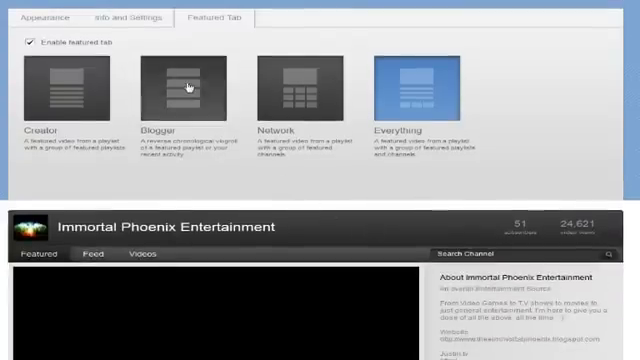
left_click(185, 88)
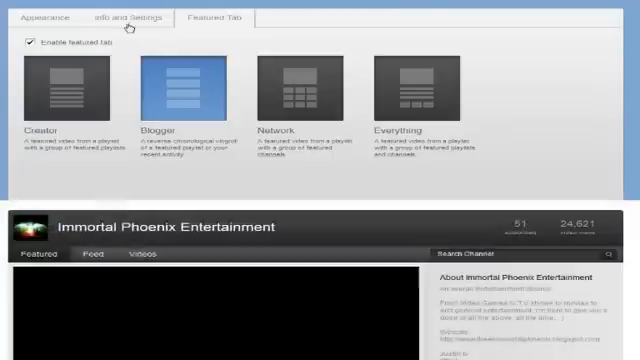
Open Info and Settings and keep Featured Tab as the default channel tab.
left_click(133, 16)
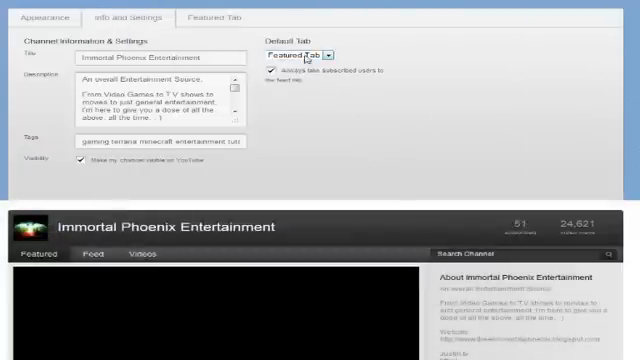
scroll("down", 3)
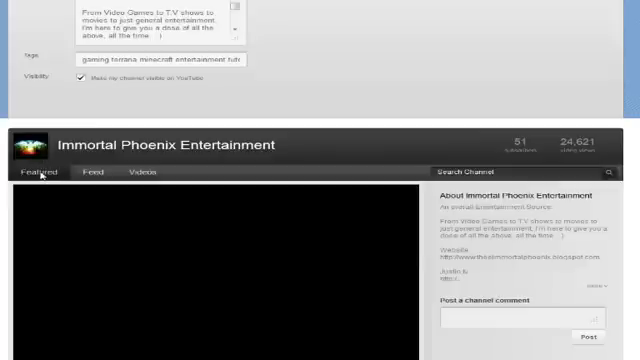
scroll("up", 3)
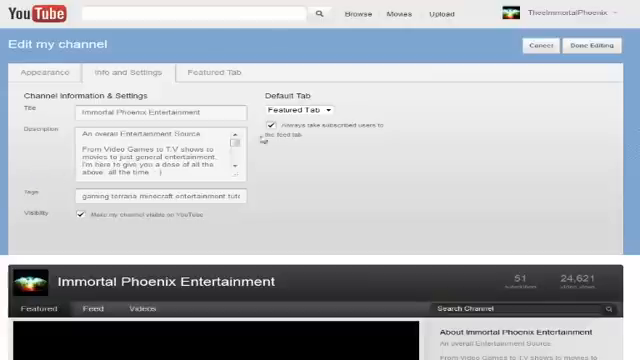
left_click(305, 110)
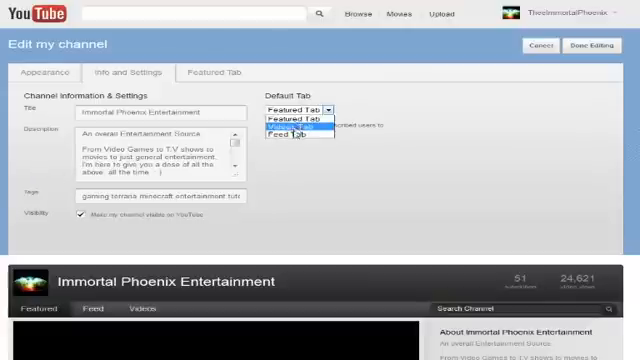
left_click(290, 110)
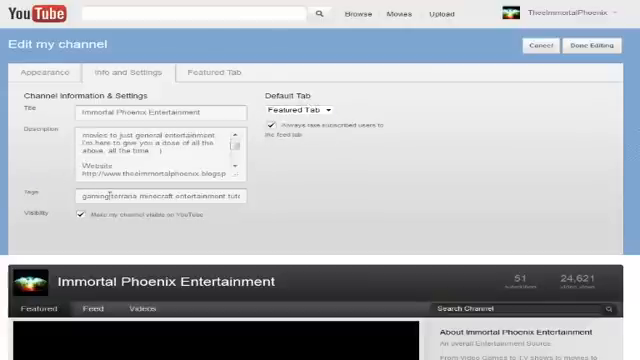
scroll("down", 3)
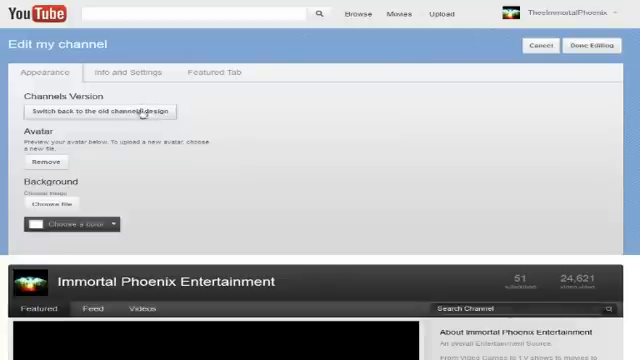
mouse_move(160, 166)
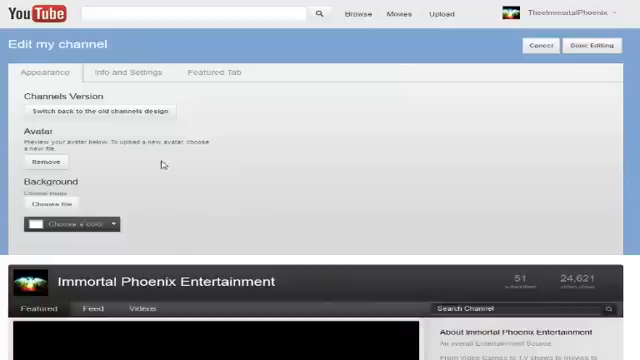
mouse_move(200, 160)
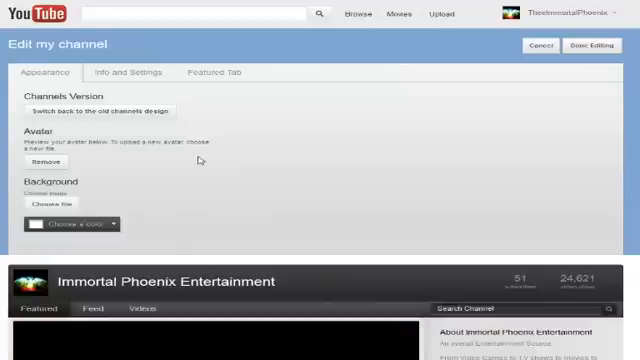
scroll("down", 3)
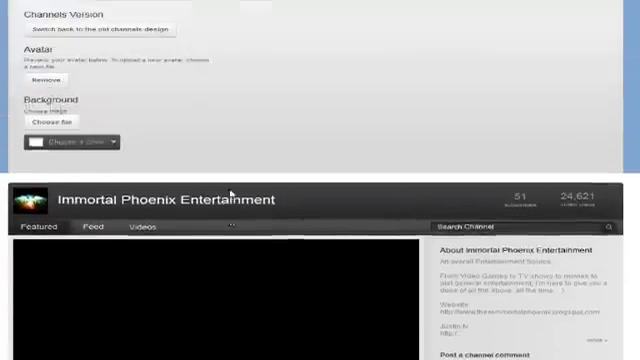
scroll("up", 3)
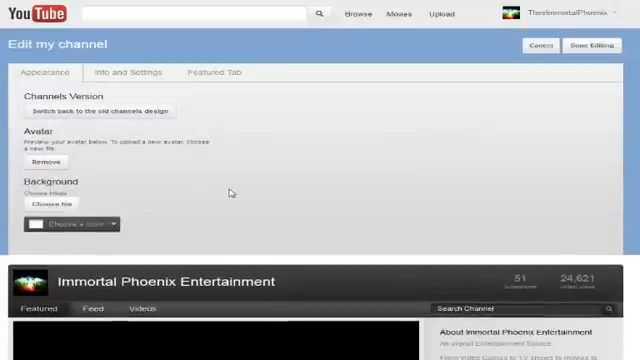
scroll("down", 3)
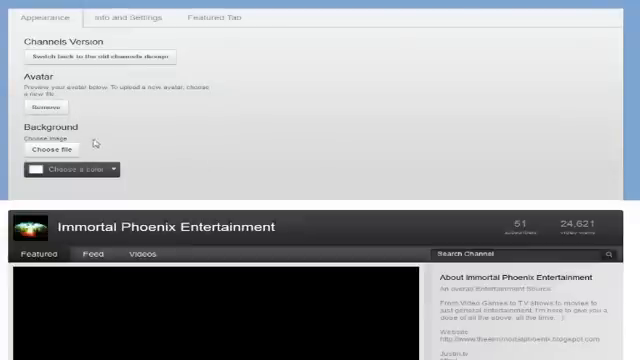
scroll("up", 3)
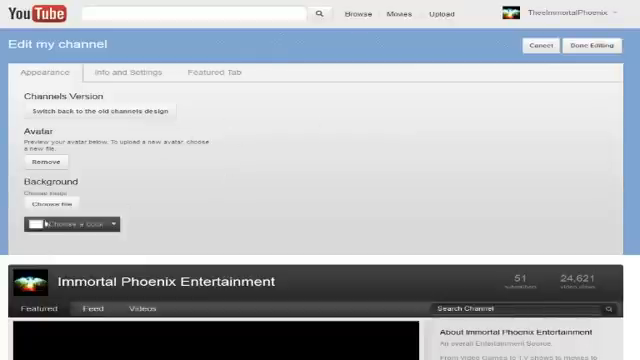
mouse_move(487, 163)
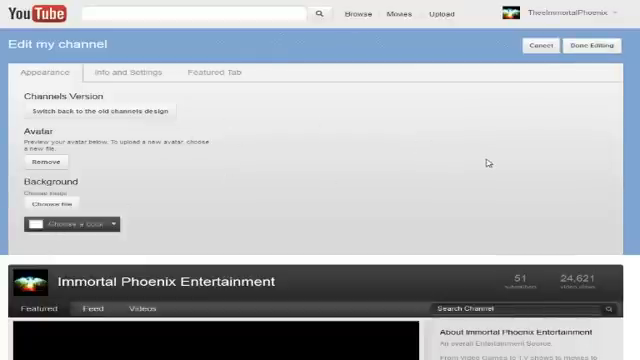
Close Edit my channel with Done Editing and scroll through the trailer, uploads and about section.
left_click(580, 45)
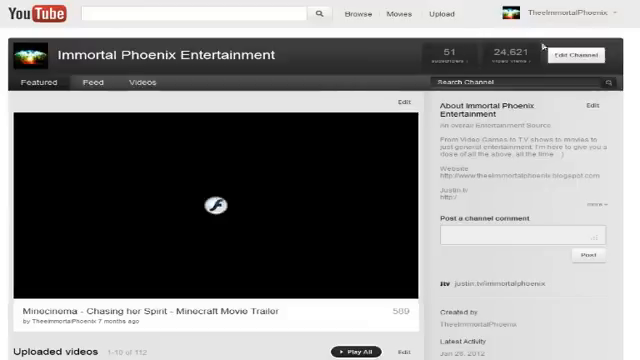
scroll("down", 3)
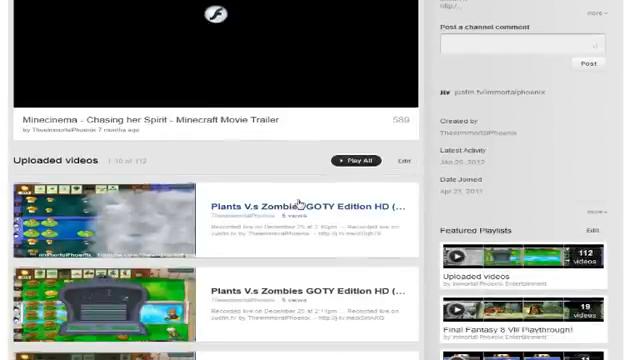
scroll("up", 3)
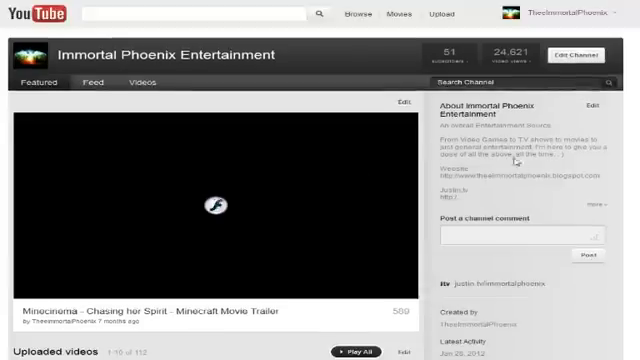
scroll("down", 3)
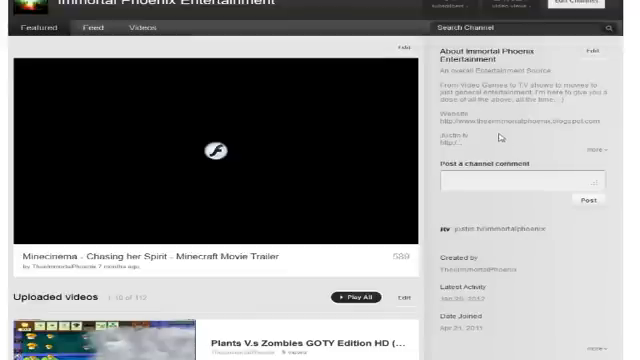
scroll("down", 3)
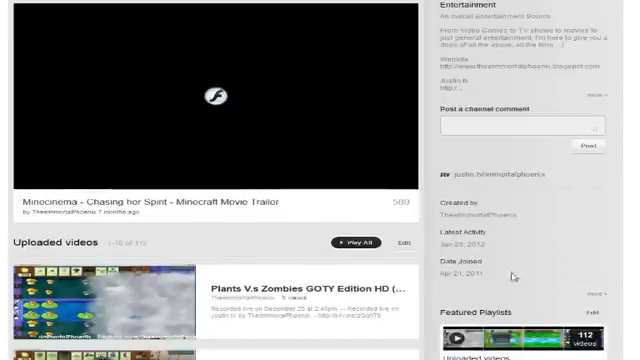
scroll("up", 3)
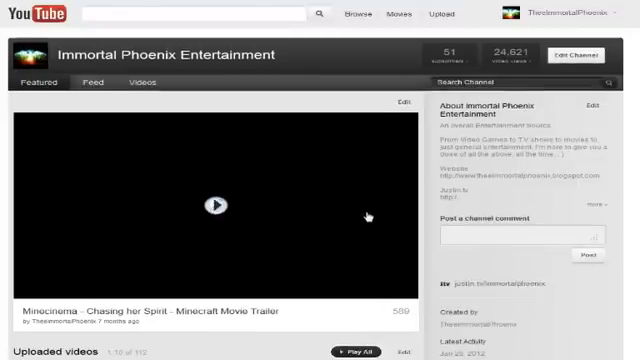
left_click(556, 47)
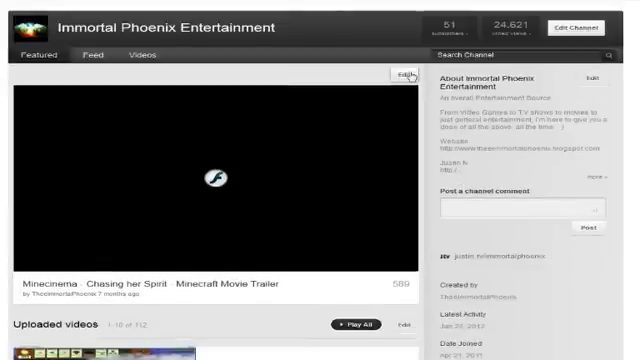
Show the 'Mount&Blade Warband Playthrough!' playlist (5 videos) beneath the Minecinema trailer.
scroll("down", 3)
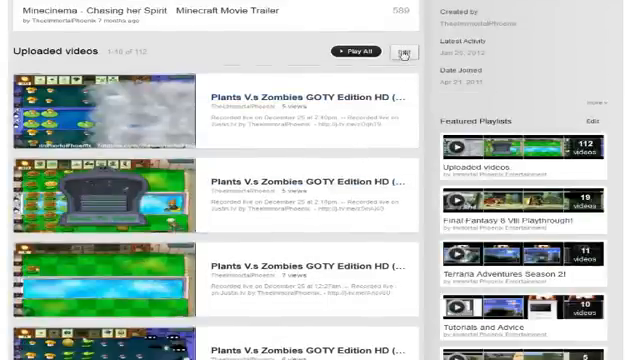
left_click(405, 52)
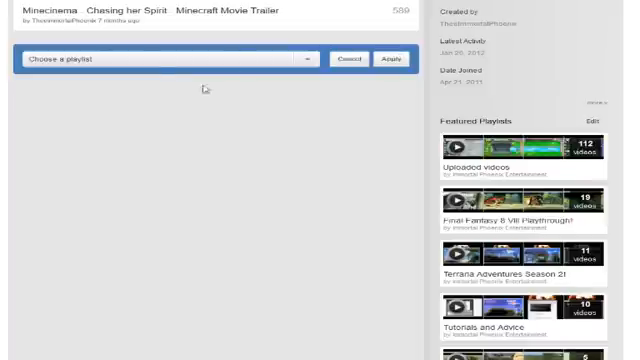
left_click(307, 56)
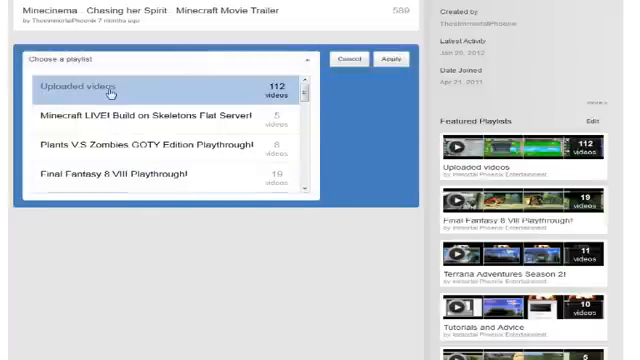
scroll("down", 3)
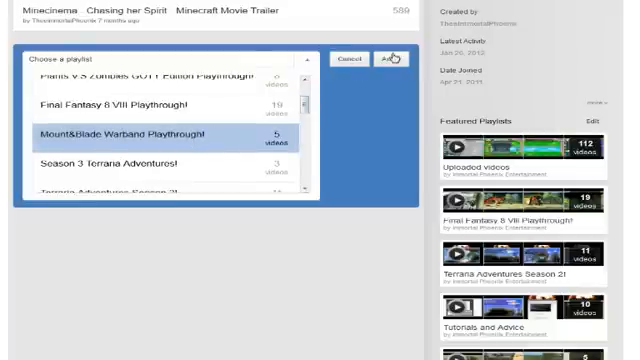
left_click(392, 57)
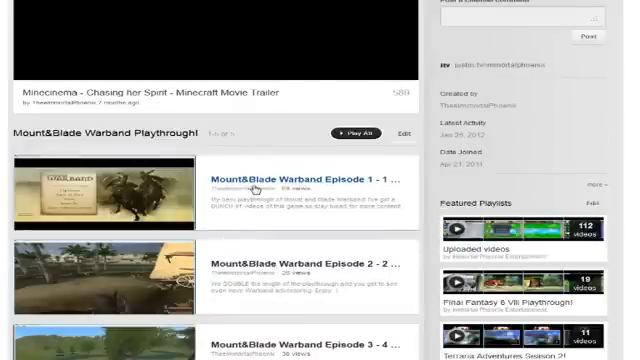
scroll("down", 3)
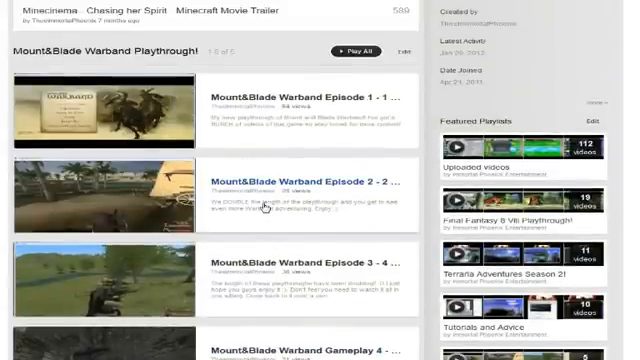
scroll("up", 3)
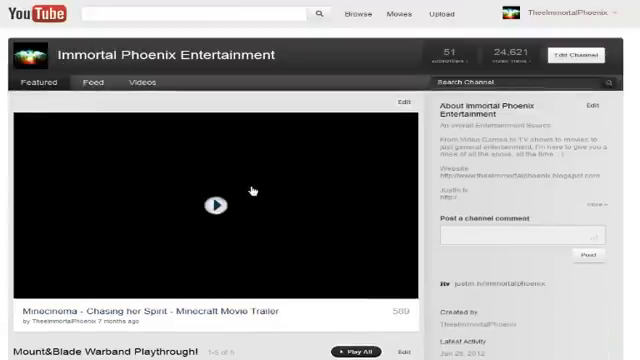
Set the Featured tab's playlist section back to Uploaded videos (112 videos).
scroll("down", 3)
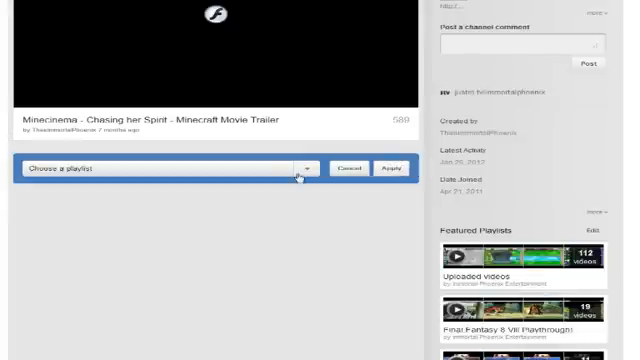
left_click(305, 168)
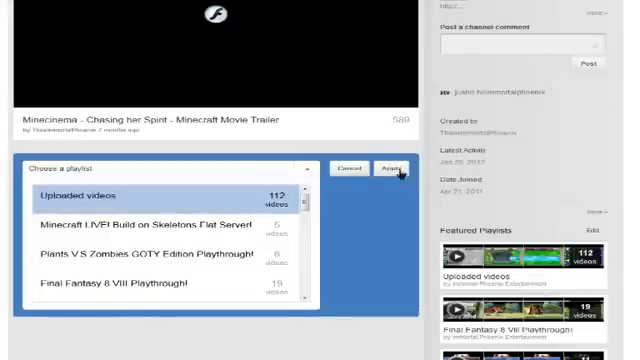
left_click(393, 168)
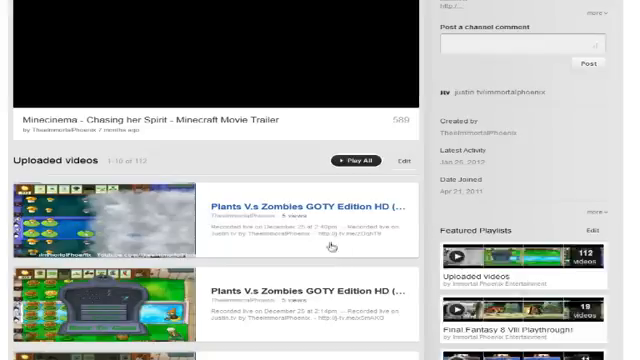
scroll("down", 3)
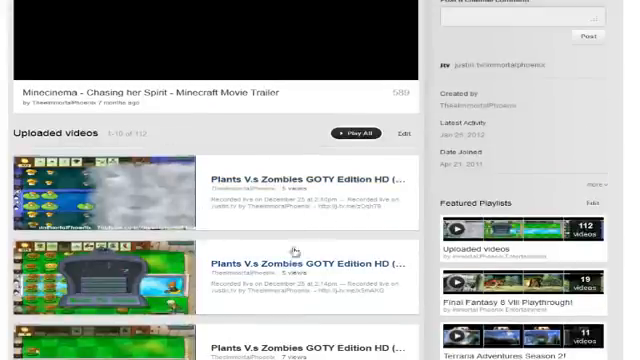
scroll("down", 3)
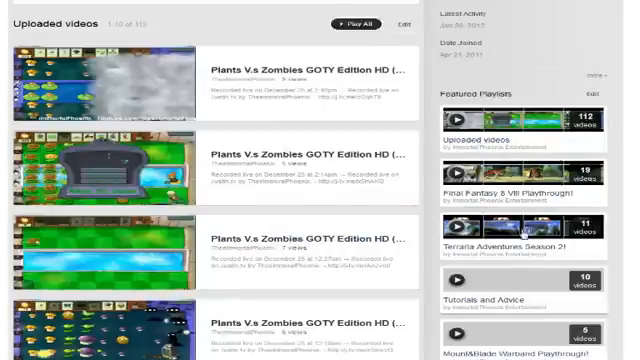
scroll("down", 3)
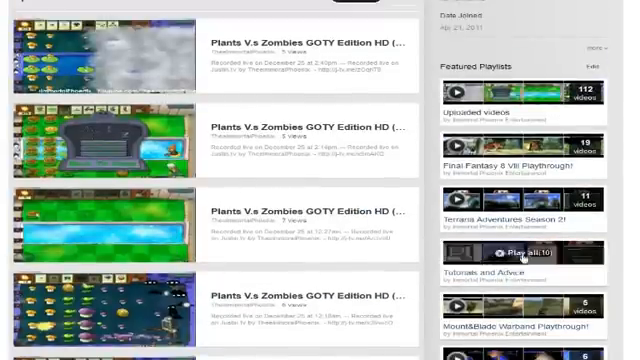
scroll("down", 3)
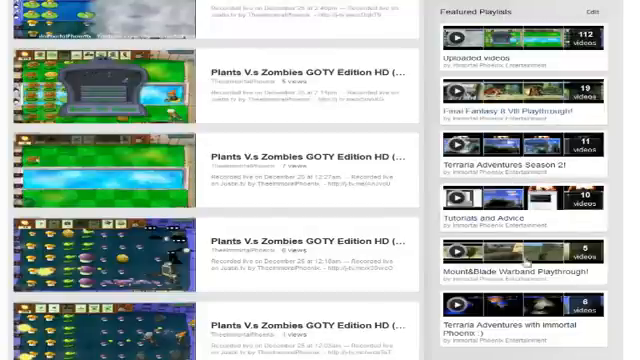
mouse_move(515, 258)
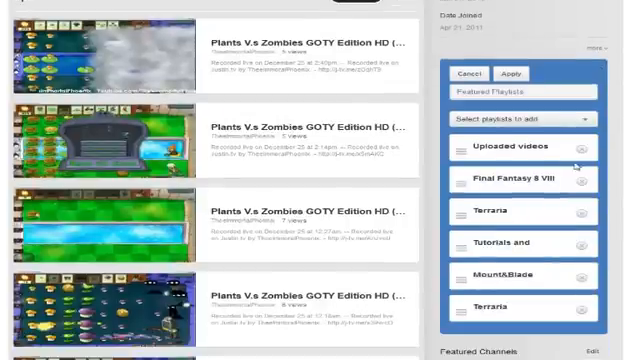
left_click(525, 120)
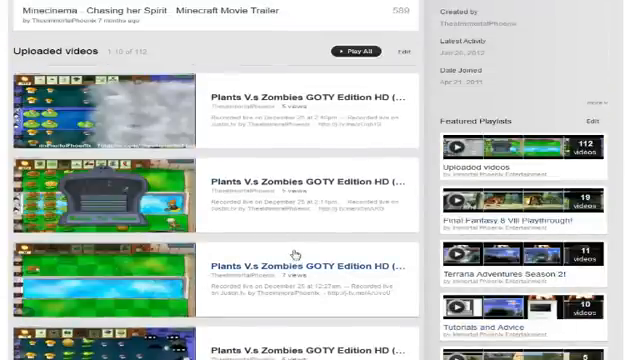
mouse_move(305, 245)
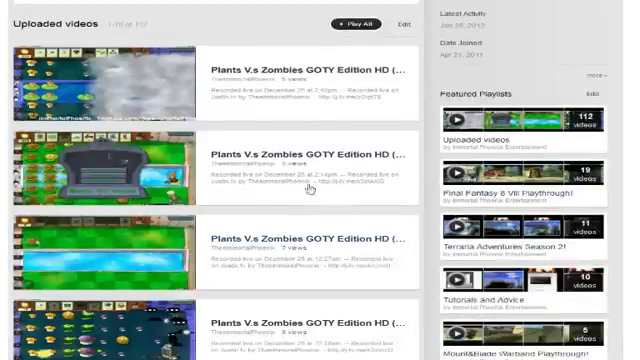
mouse_move(267, 133)
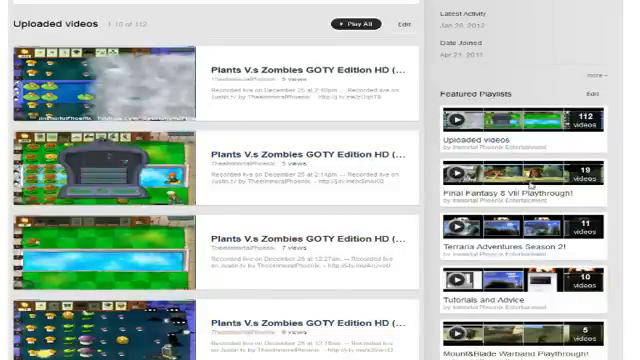
scroll("down", 3)
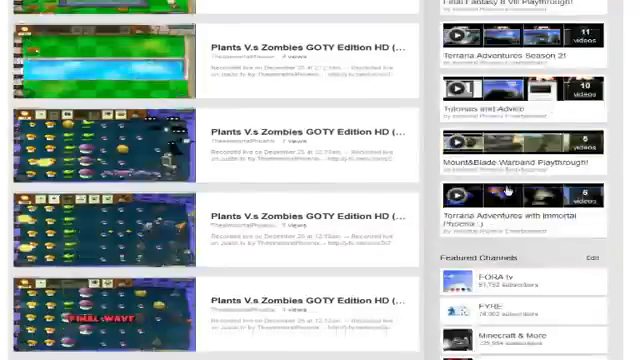
scroll("down", 3)
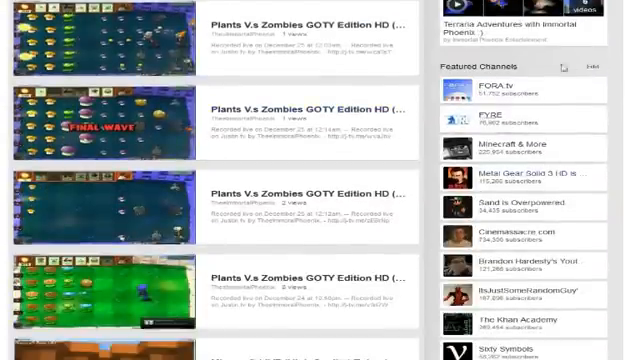
scroll("down", 3)
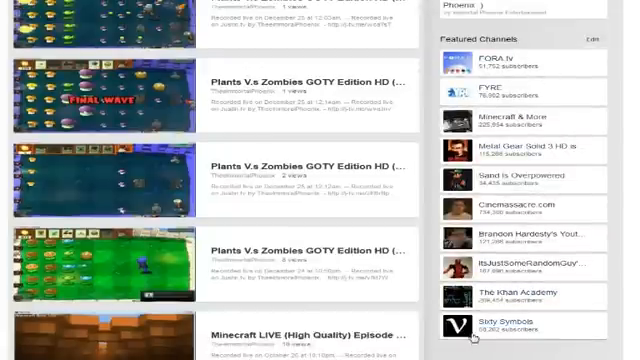
scroll("down", 3)
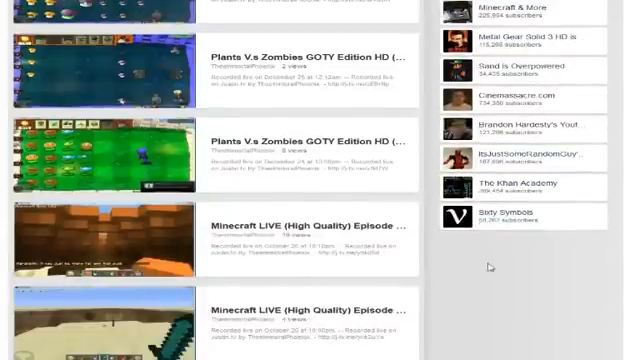
scroll("up", 3)
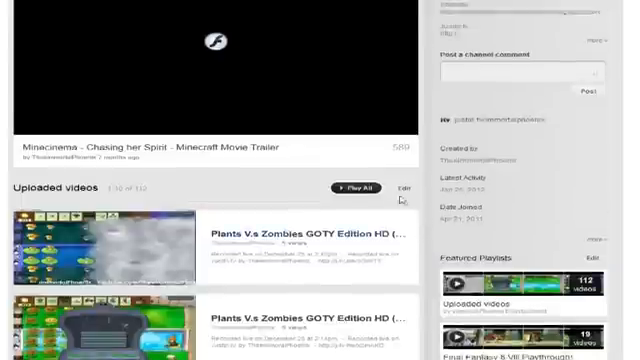
scroll("up", 3)
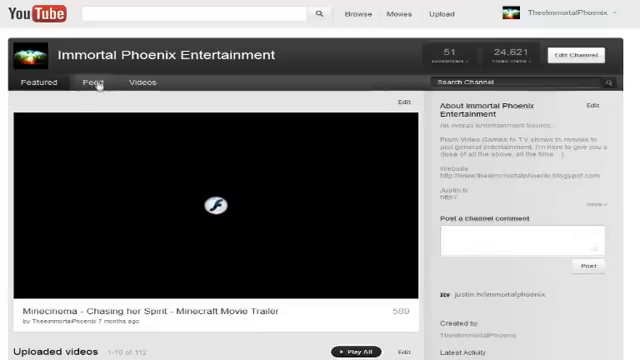
Open the Feed tab and scroll through recent activity like playlist additions and uploads.
left_click(82, 84)
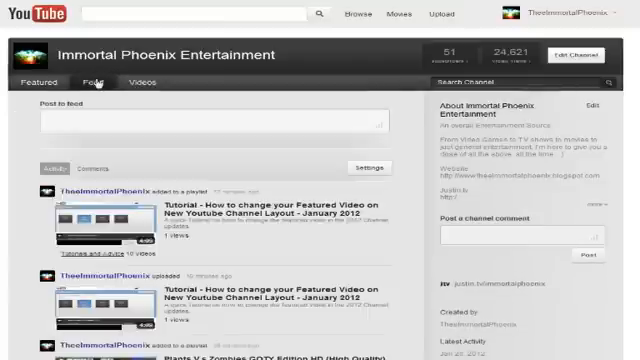
scroll("down", 3)
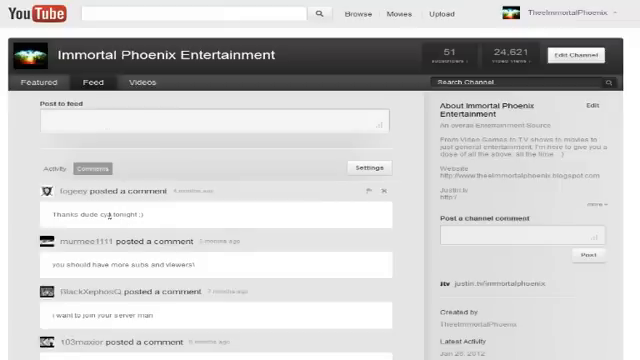
scroll("down", 3)
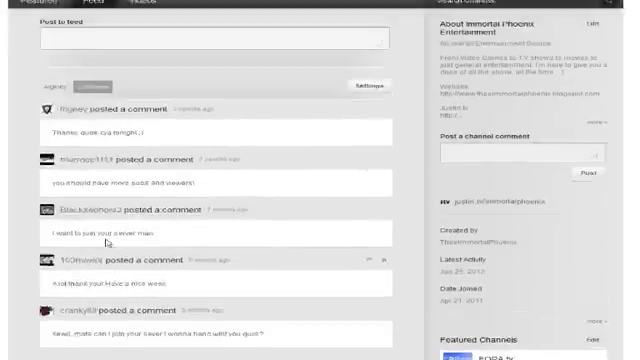
scroll("up", 3)
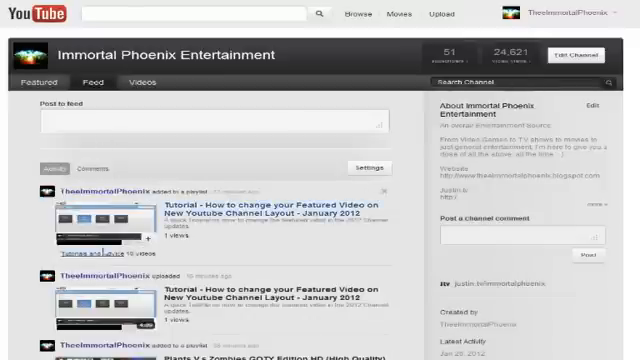
scroll("down", 3)
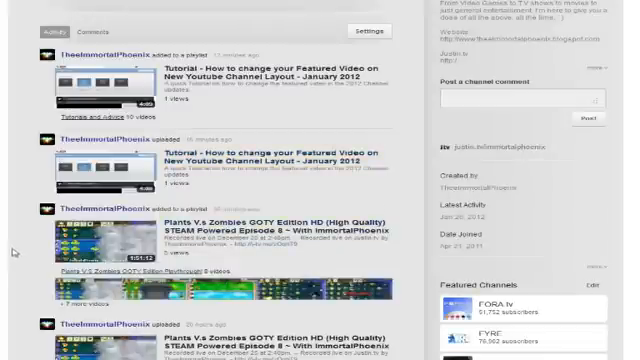
scroll("up", 3)
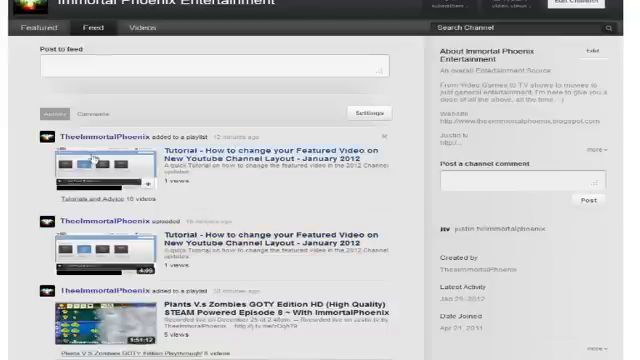
scroll("down", 3)
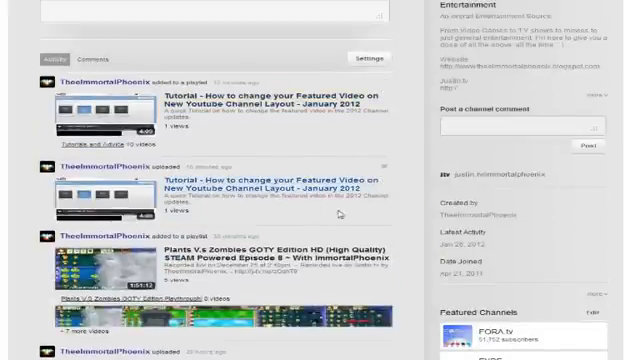
scroll("down", 3)
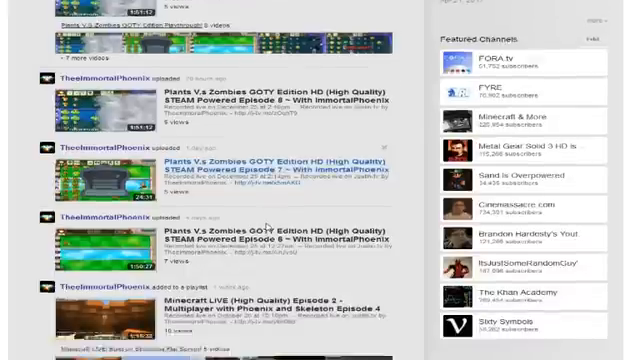
scroll("down", 3)
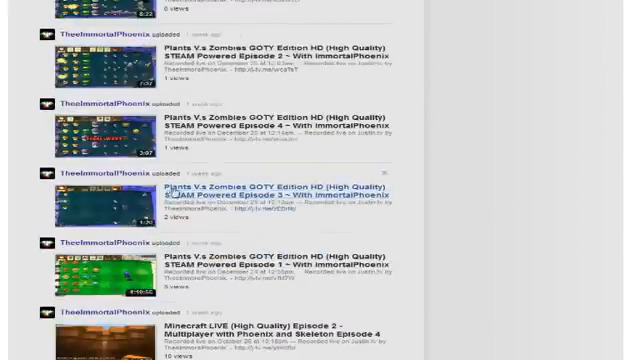
scroll("down", 3)
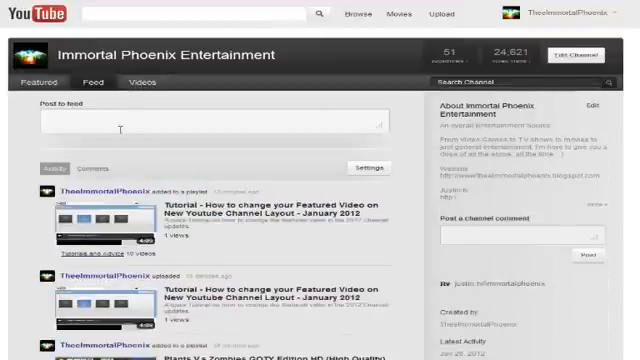
Open the channel's Videos tab and switch the sidebar to Playlists, listing all 18 playlists.
left_click(138, 83)
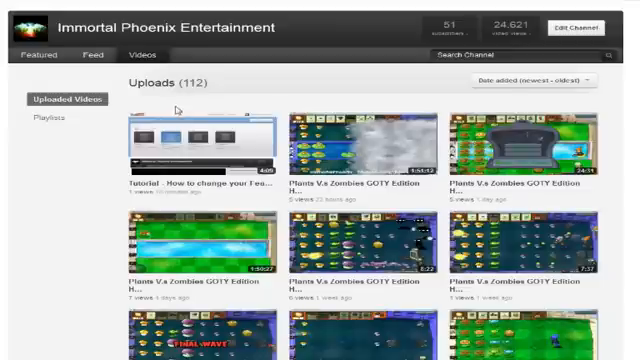
mouse_move(98, 148)
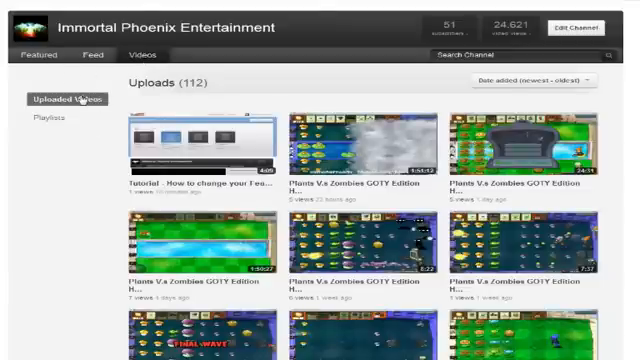
scroll("down", 3)
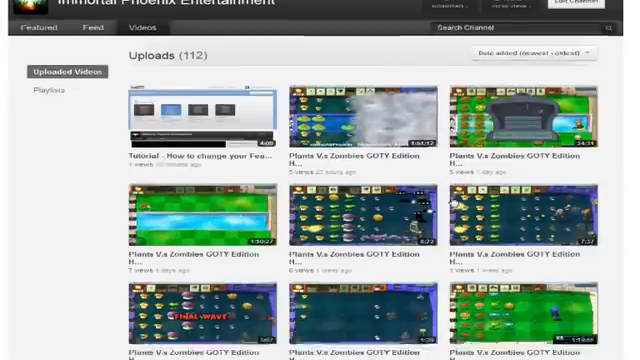
scroll("down", 3)
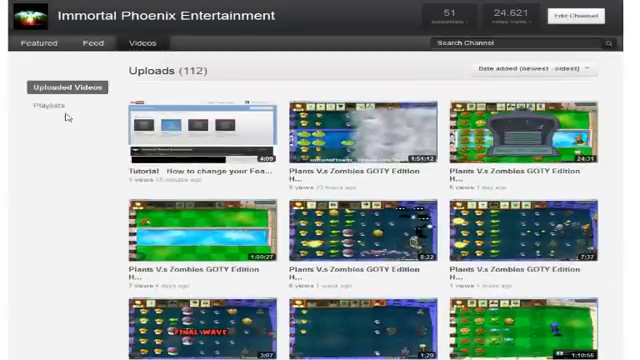
left_click(48, 112)
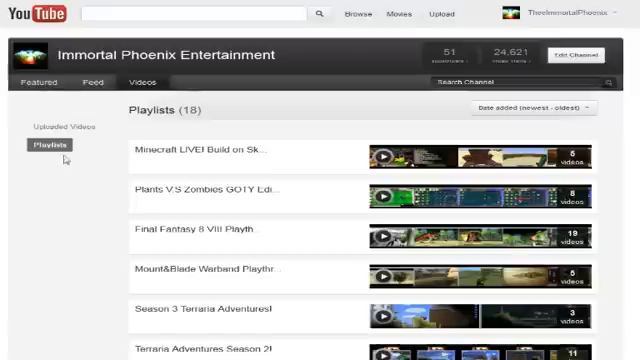
Change the playlist sort order and scroll through the 18 playlists.
left_click(530, 107)
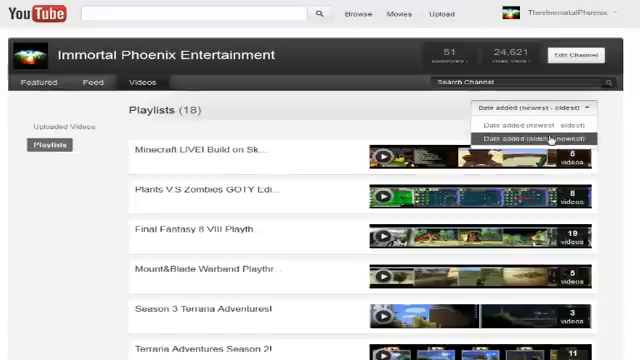
left_click(528, 137)
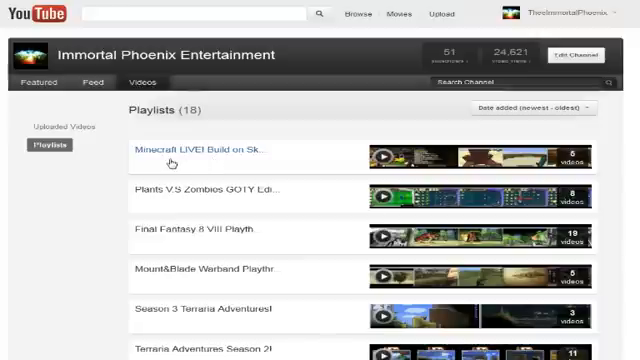
scroll("down", 3)
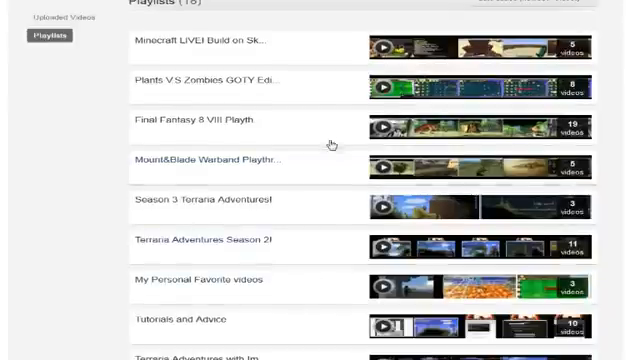
scroll("down", 3)
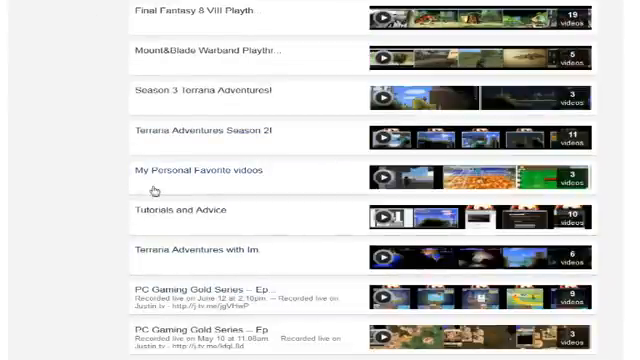
scroll("down", 3)
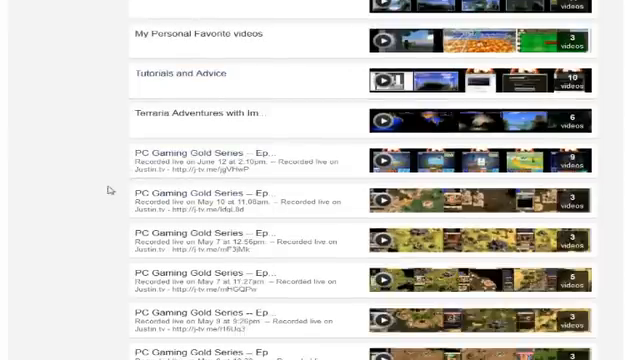
scroll("up", 3)
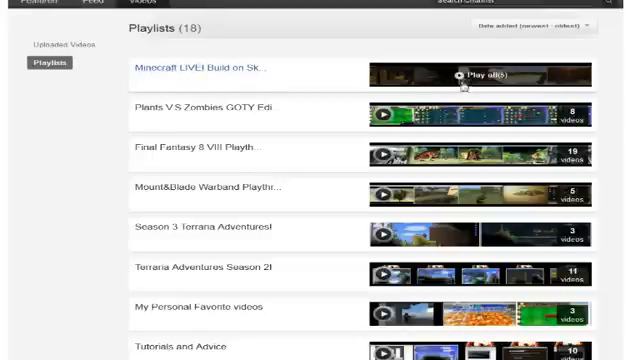
mouse_move(229, 115)
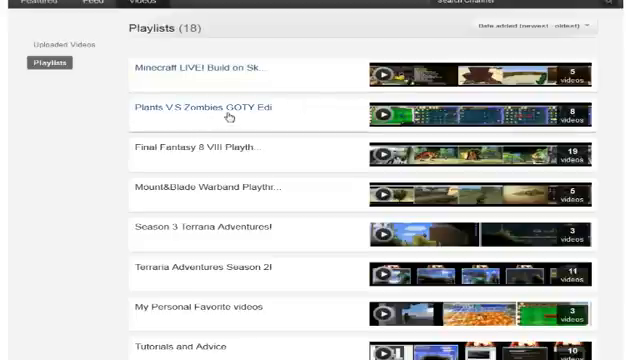
mouse_move(230, 72)
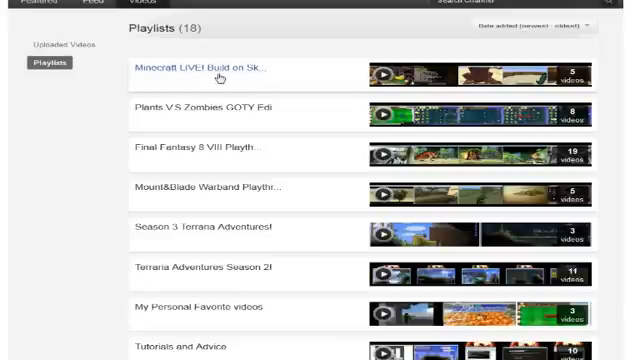
mouse_move(194, 117)
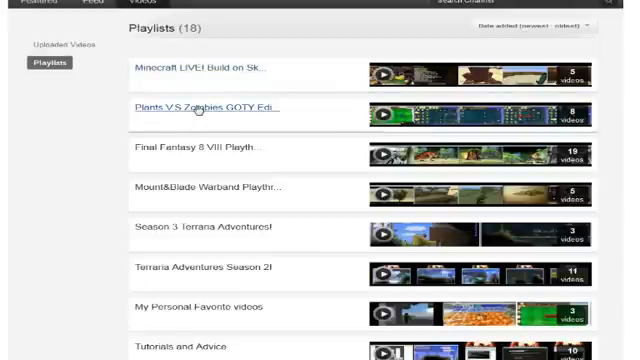
mouse_move(196, 75)
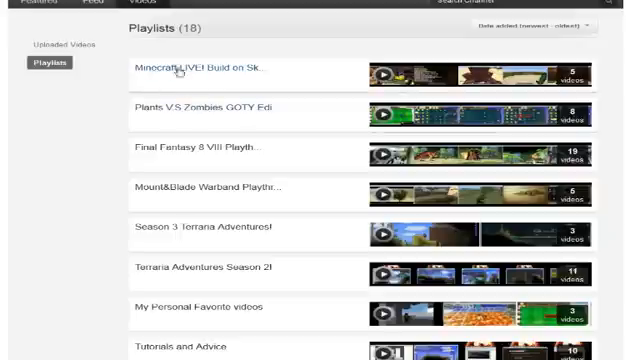
Scroll the playlists once more, then switch to the 112 Uploaded Videos.
scroll("down", 3)
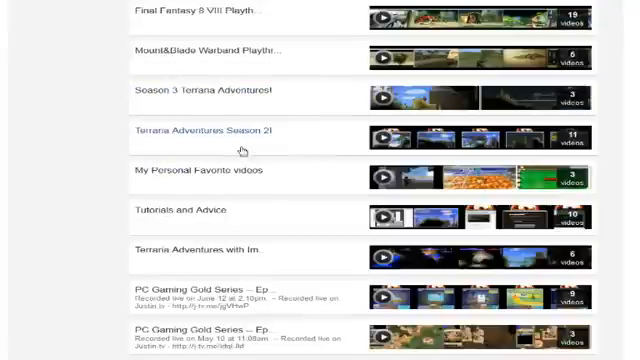
scroll("up", 3)
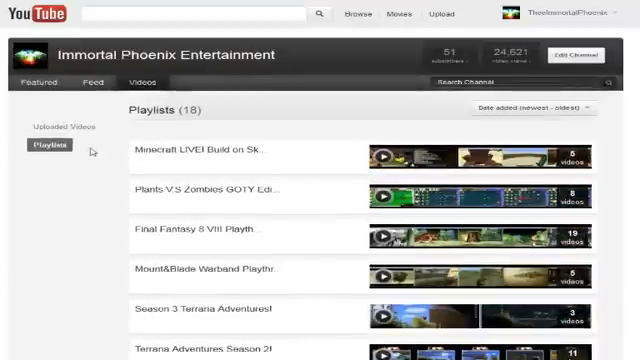
left_click(55, 126)
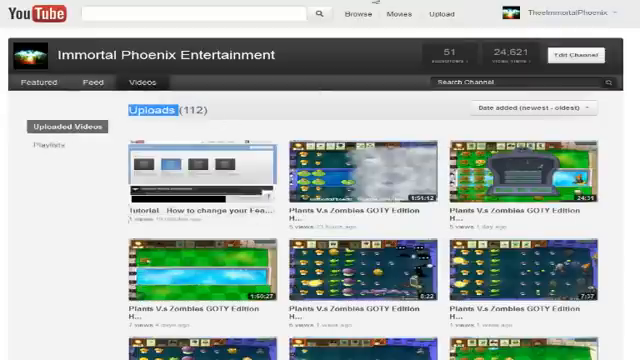
Sort uploads by Date added (oldest–newest), then bring up the Edit Channel appearance panel.
left_click(195, 180)
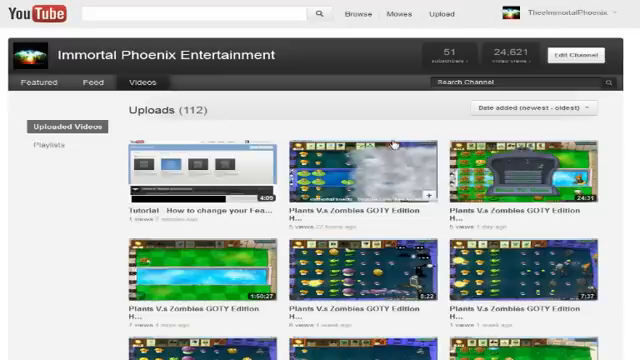
left_click(529, 106)
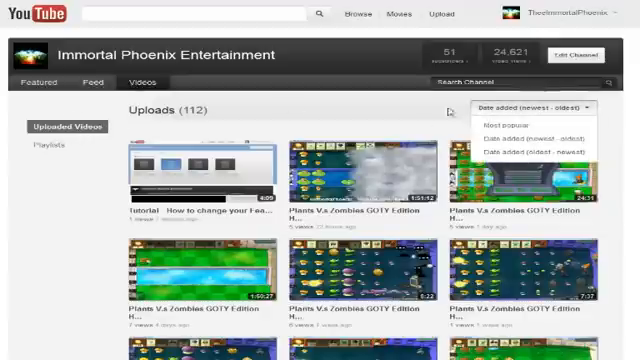
mouse_move(517, 124)
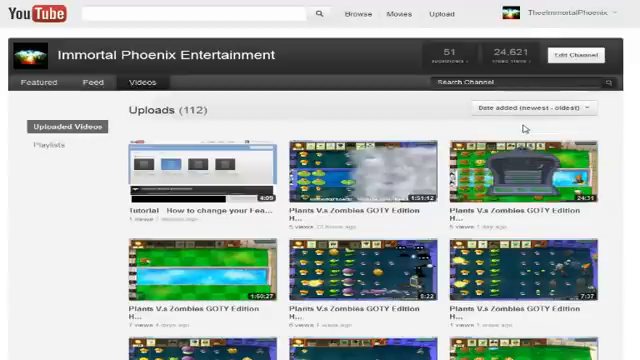
left_click(540, 107)
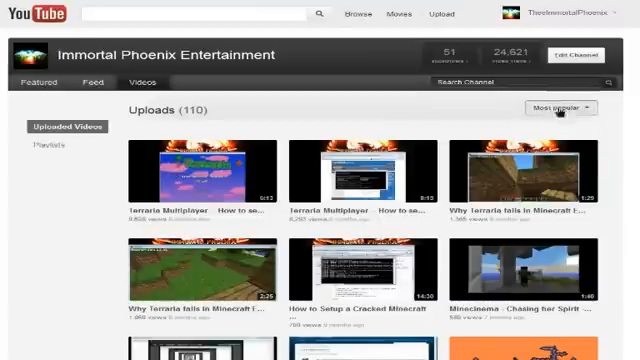
left_click(562, 108)
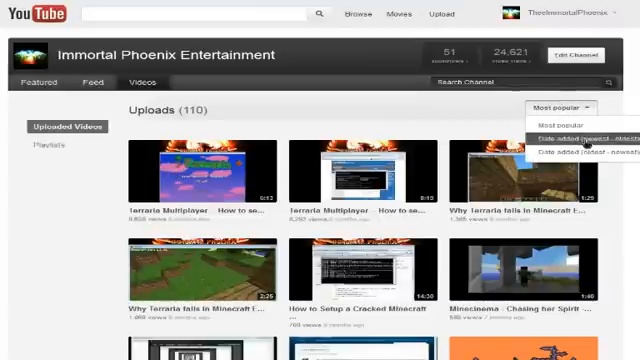
left_click(560, 131)
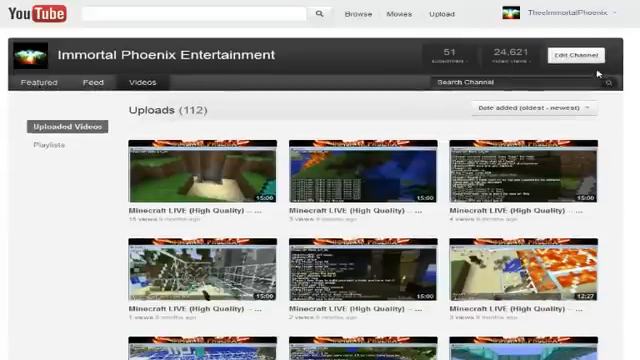
left_click(575, 47)
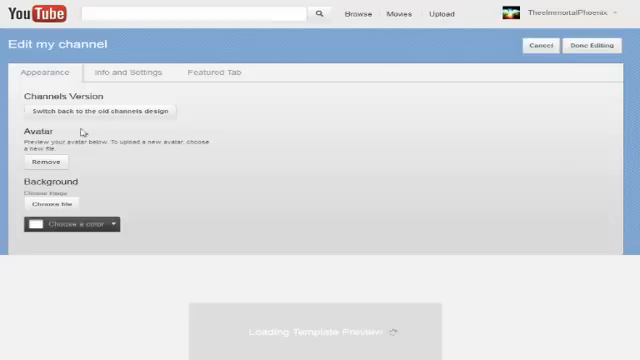
Revert to the old design, sort Uploads by Top Rated, and open Terraria server tutorial Part 2.
left_click(587, 43)
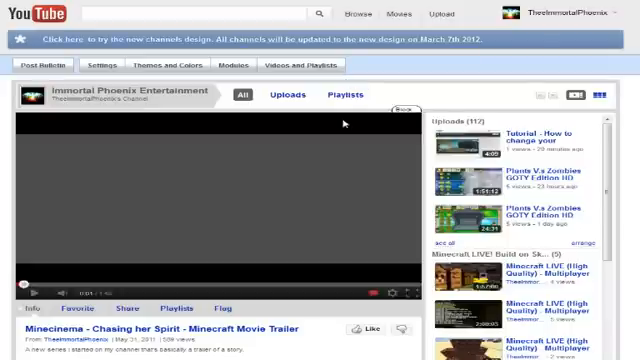
mouse_move(440, 97)
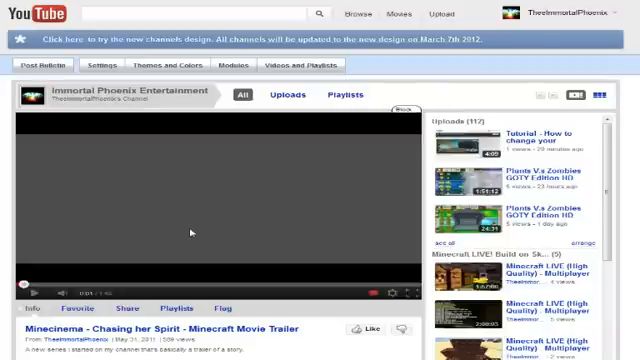
mouse_move(245, 180)
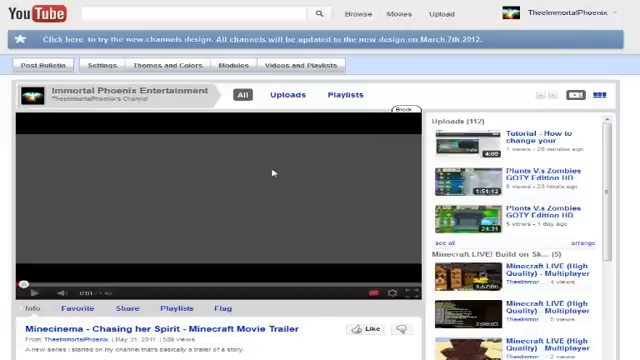
left_click(288, 96)
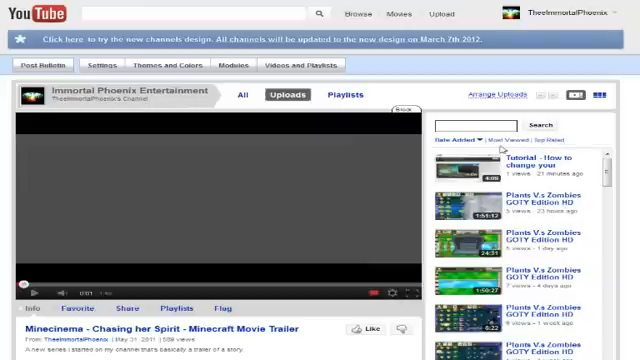
left_click(515, 137)
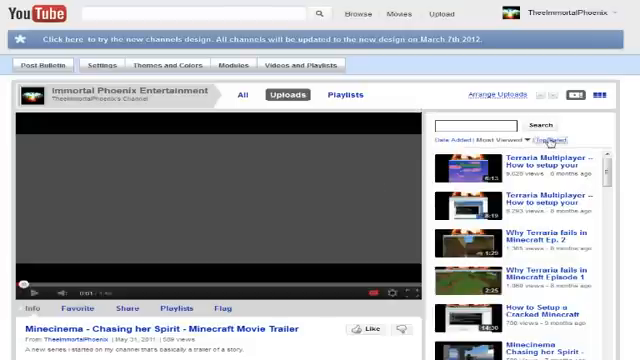
left_click(535, 138)
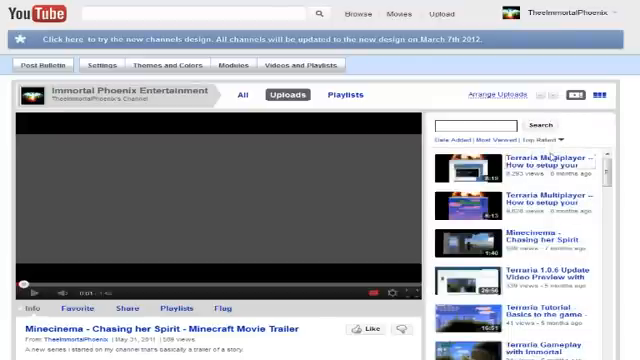
left_click(535, 165)
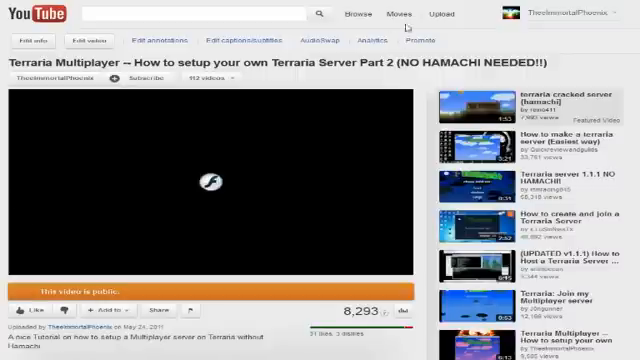
Scroll the Terraria video page, then go back to the top-rated Uploads list.
scroll("down", 3)
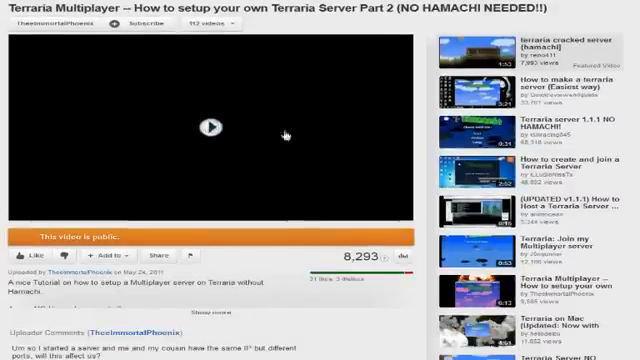
left_click(210, 125)
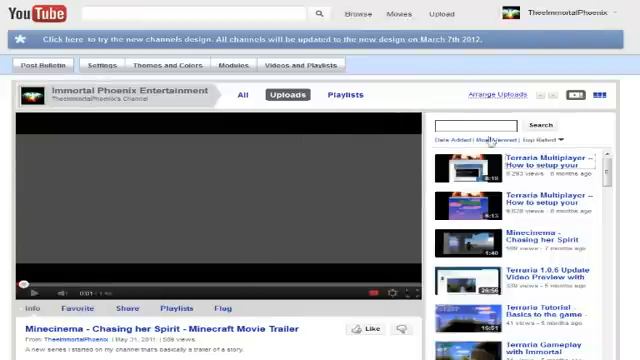
View the old design's Playlists list, then return to the top-rated Uploads.
scroll("down", 3)
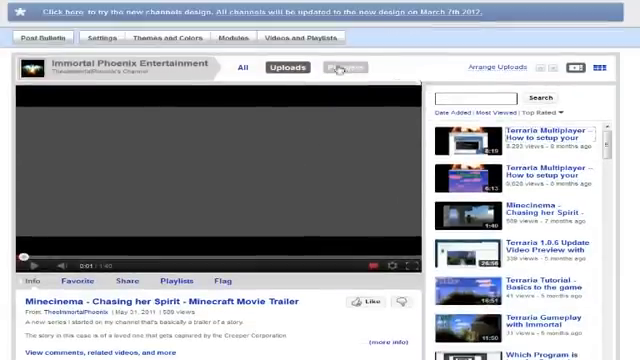
left_click(347, 71)
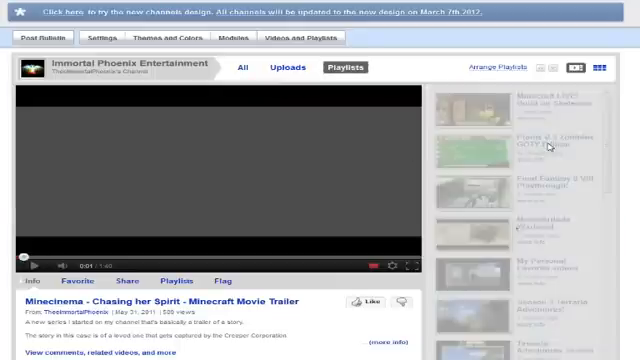
left_click(546, 148)
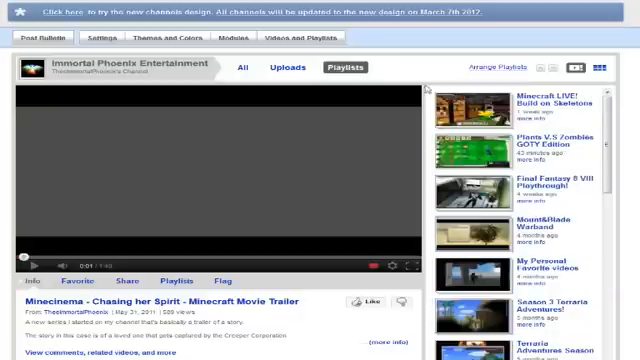
left_click(277, 71)
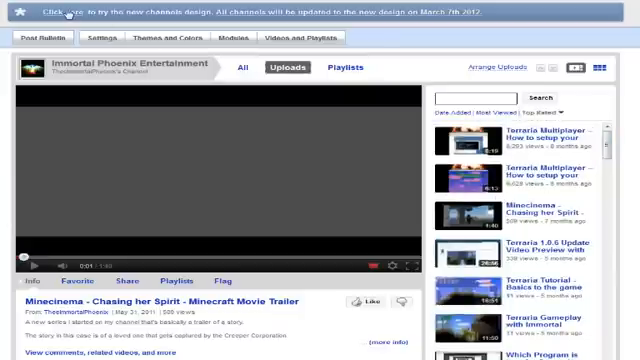
mouse_move(218, 163)
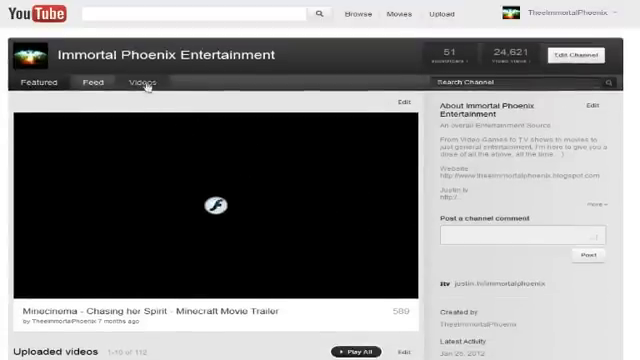
On the new design's Videos tab, show Uploads (112) and check the Date added (newest–oldest) sort.
left_click(134, 85)
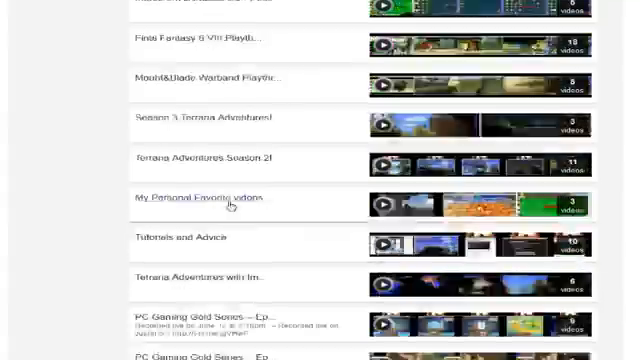
scroll("up", 3)
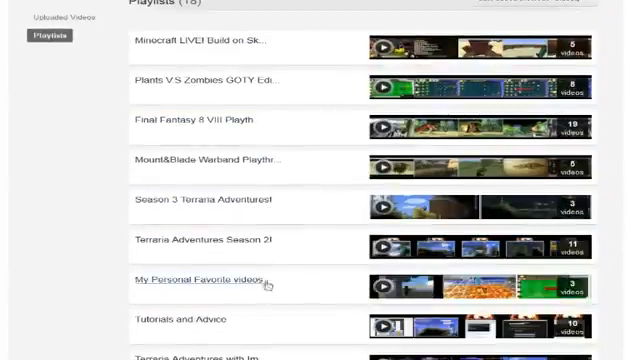
scroll("up", 3)
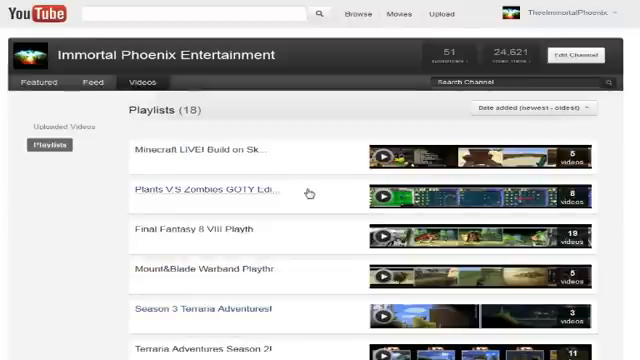
mouse_move(112, 146)
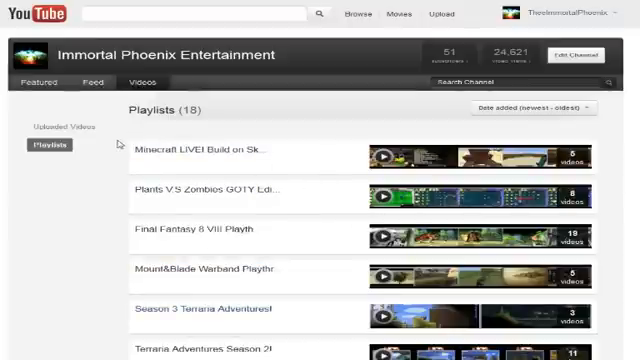
left_click(57, 126)
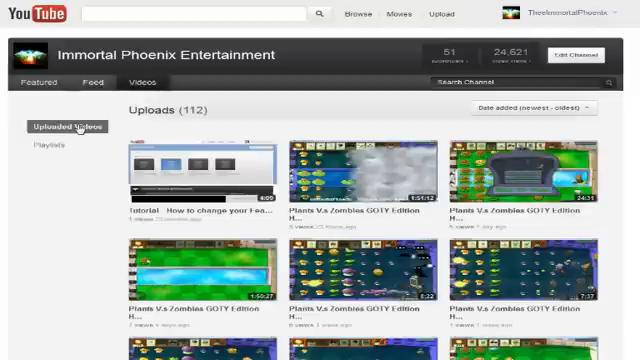
left_click(529, 108)
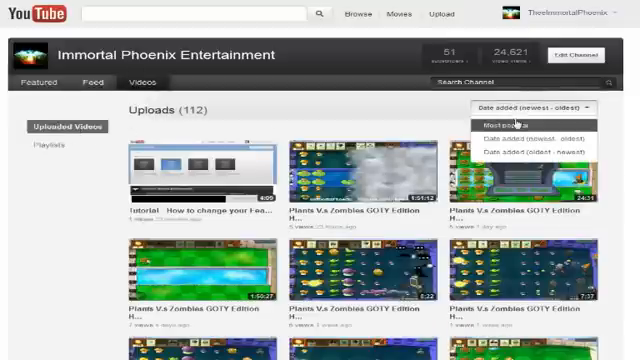
mouse_move(530, 135)
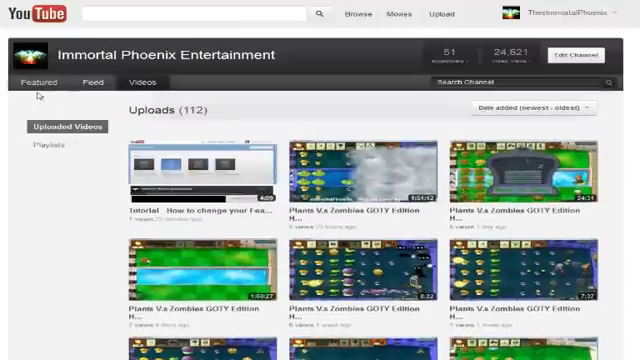
Go to the Featured page and scroll through its content.
left_click(31, 84)
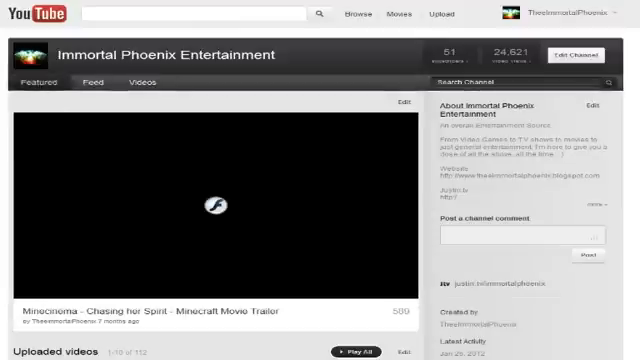
scroll("down", 3)
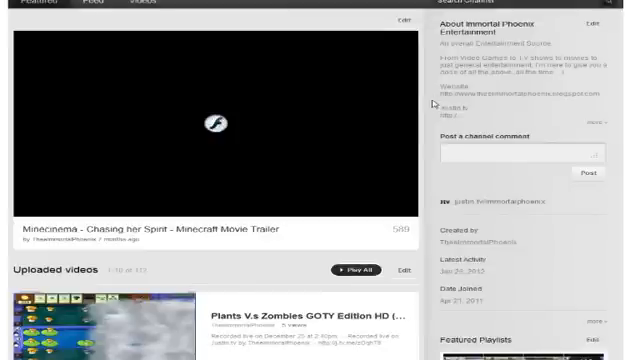
scroll("down", 3)
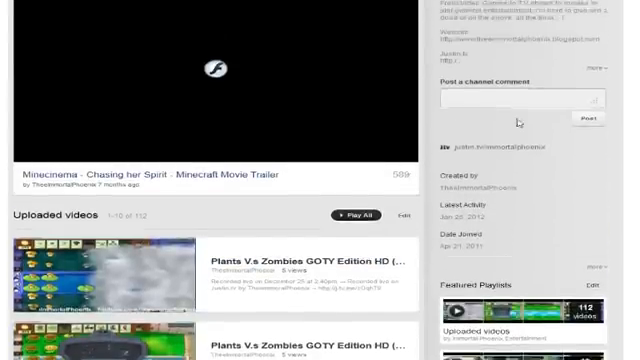
scroll("up", 3)
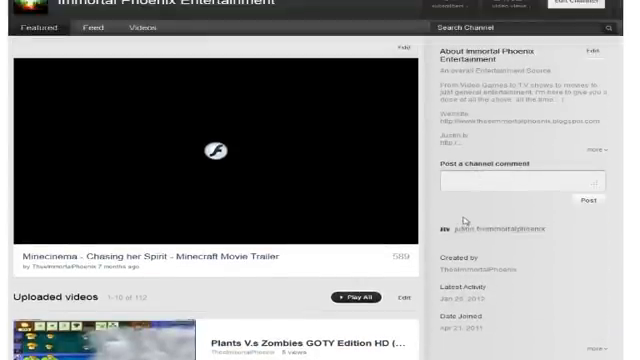
scroll("up", 3)
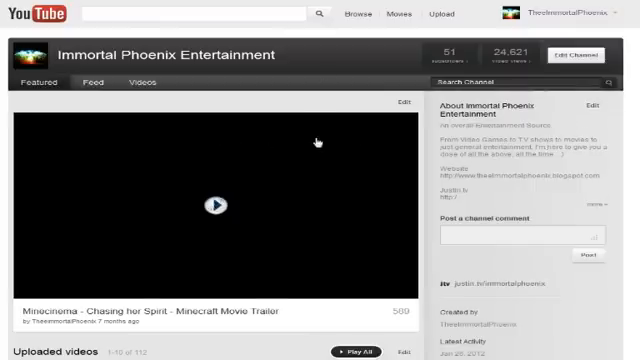
scroll("down", 3)
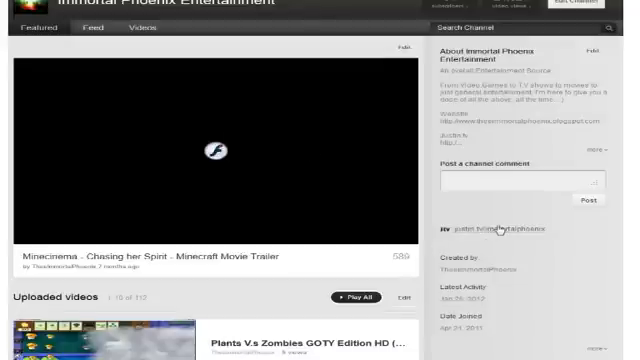
scroll("down", 3)
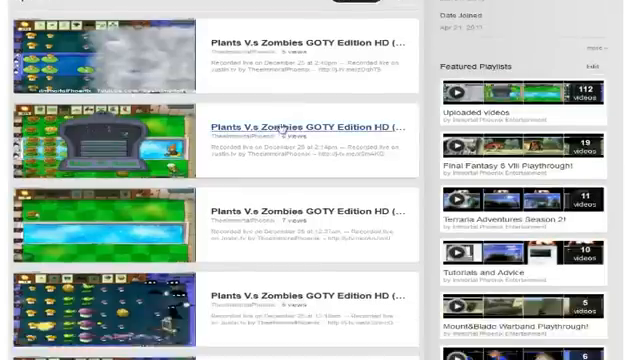
scroll("down", 3)
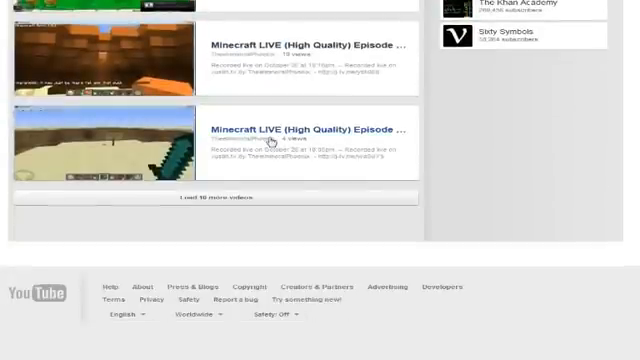
Load two more batches of uploaded videos on the Featured page.
left_click(207, 197)
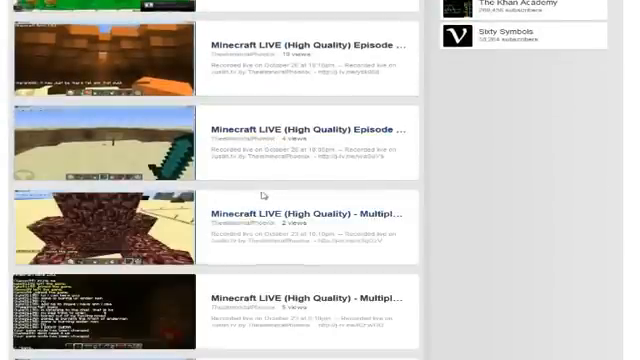
scroll("down", 3)
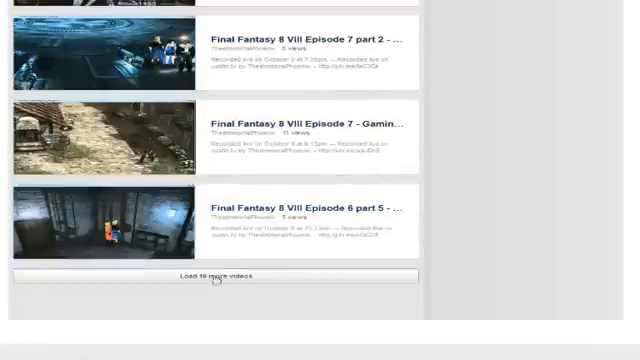
left_click(217, 276)
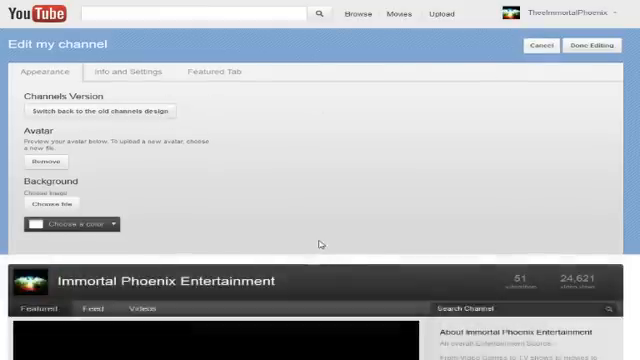
Cancel Edit my channel without saving and scroll the channel page.
left_click(574, 46)
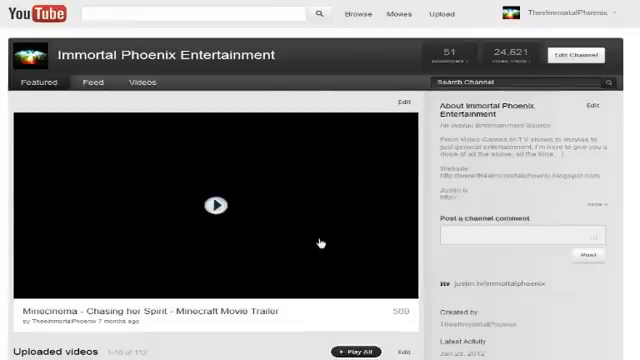
left_click(214, 205)
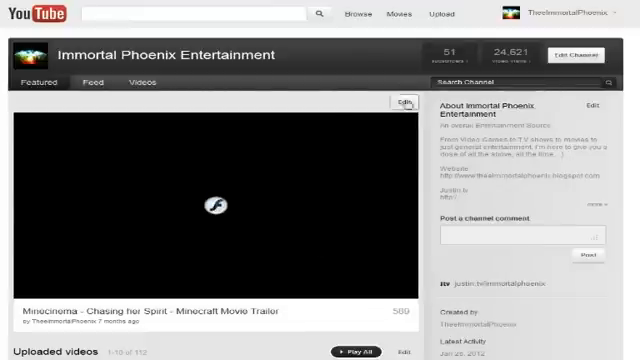
scroll("down", 3)
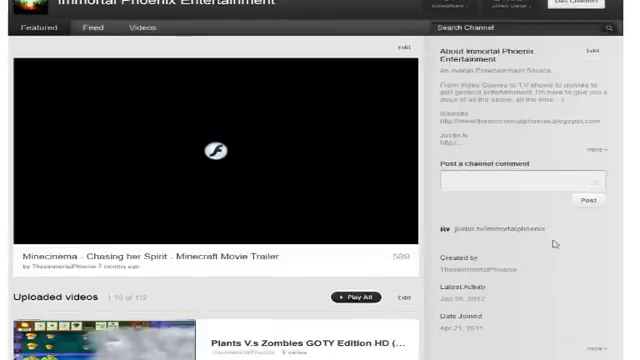
scroll("down", 3)
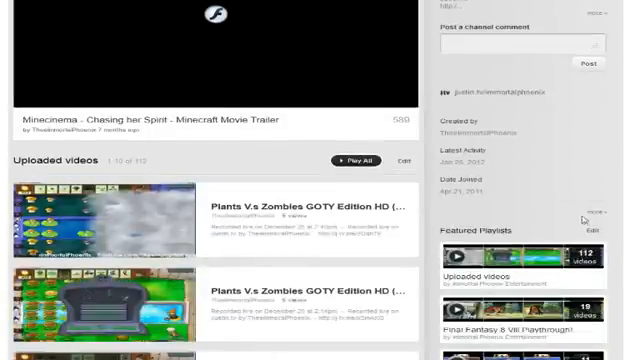
scroll("up", 3)
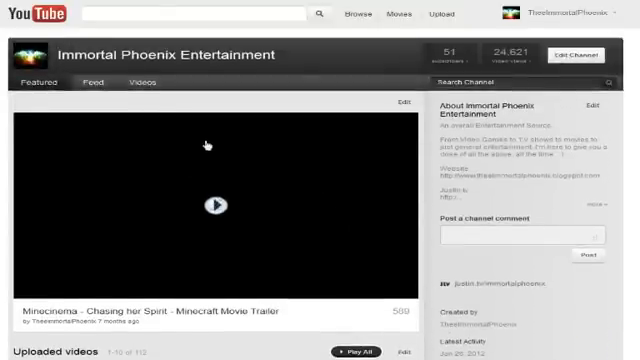
left_click(212, 205)
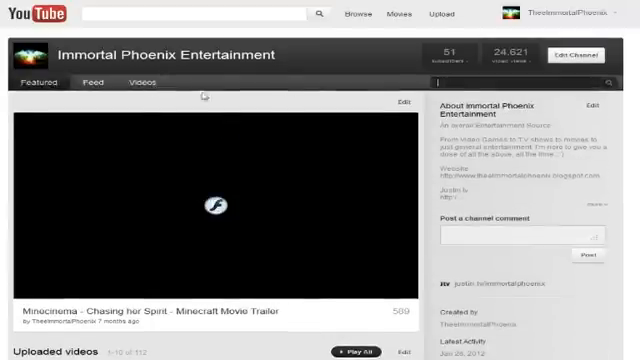
Glance at the Videos tab, then return to the Featured page with the Minecinema trailer.
left_click(130, 85)
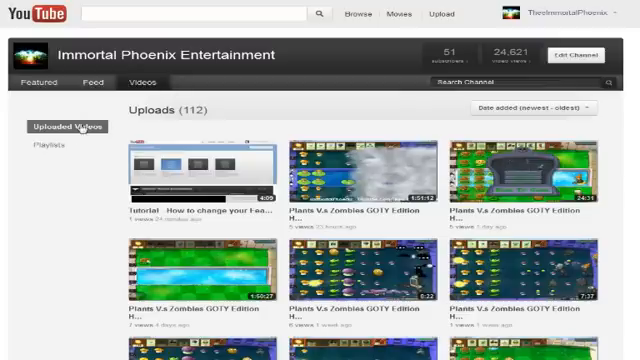
scroll("down", 3)
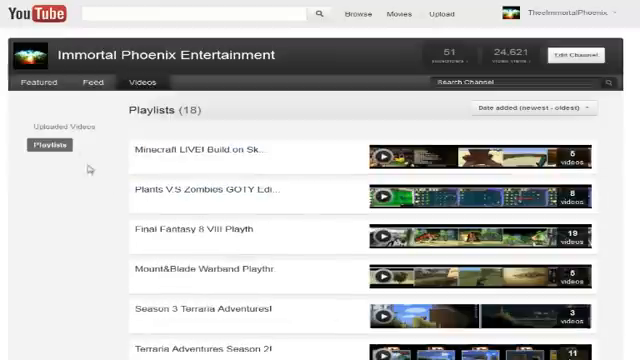
left_click(36, 82)
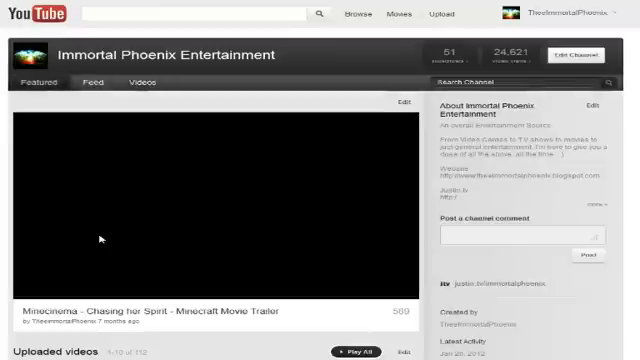
scroll("down", 3)
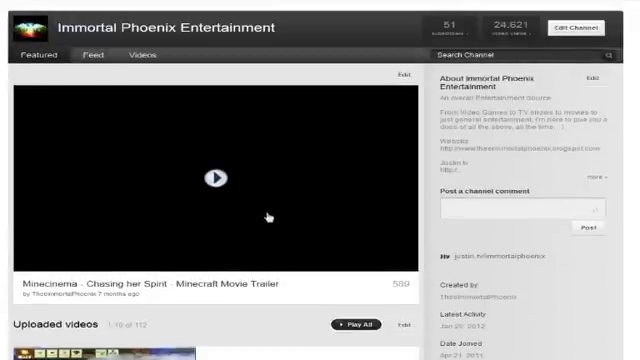
left_click(213, 177)
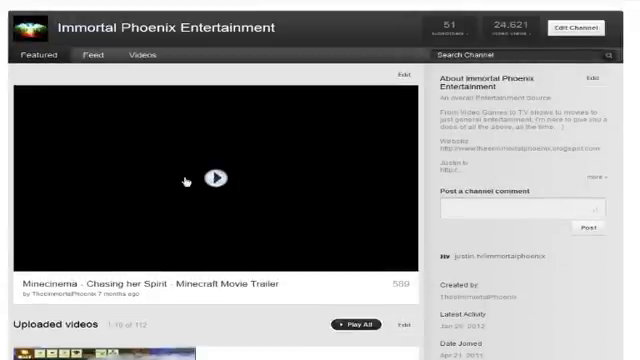
left_click(218, 178)
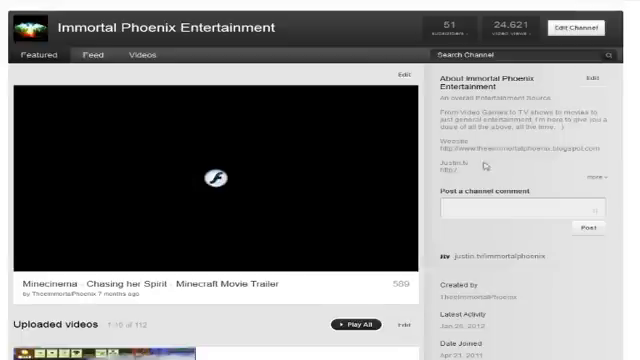